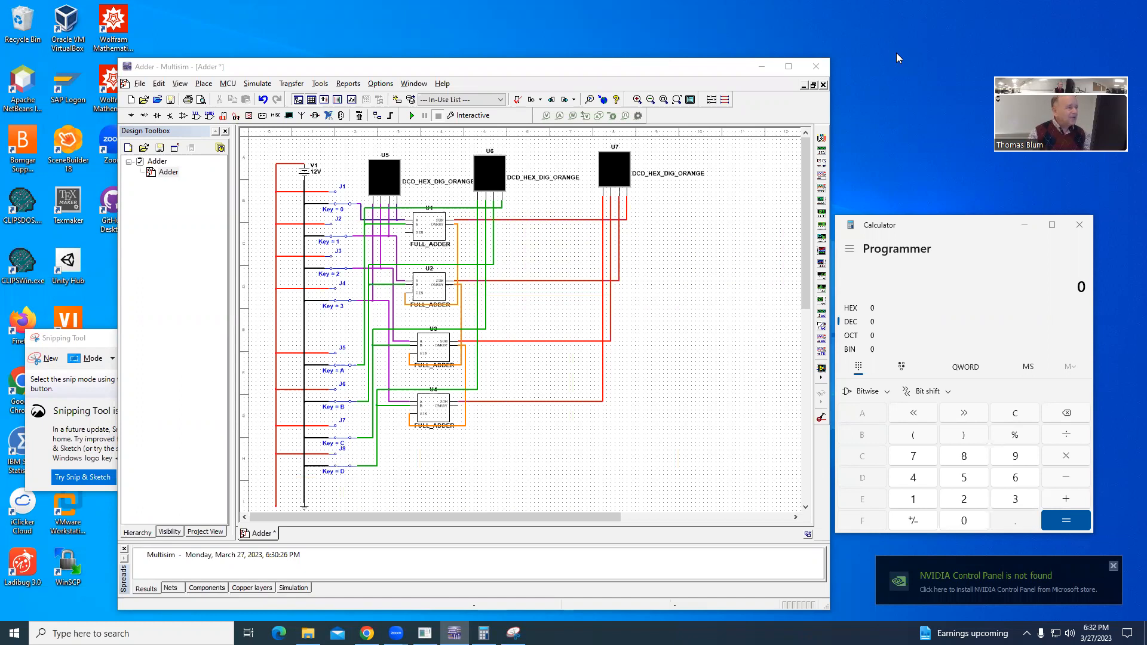
mouse_move(545, 459)
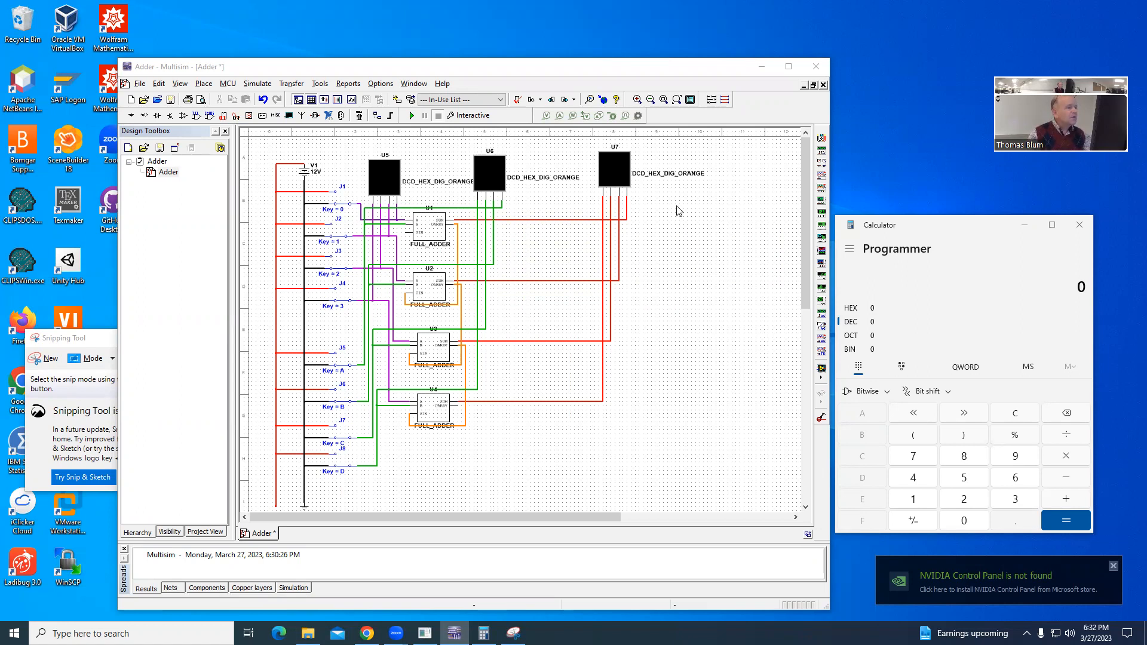
mouse_move(439, 231)
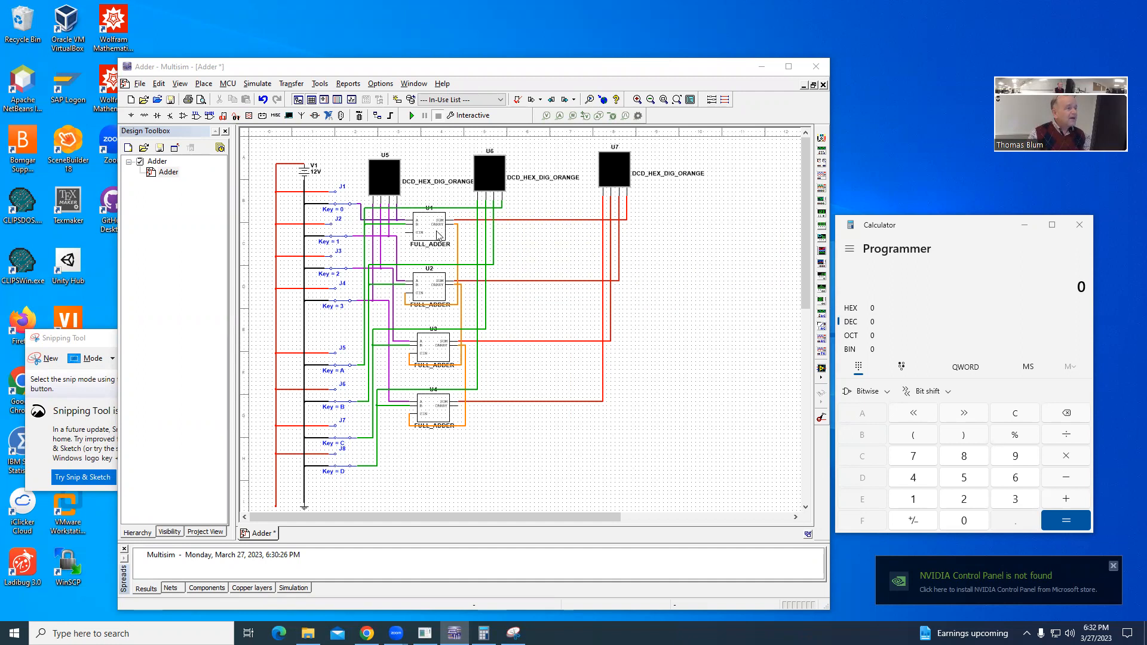
mouse_move(452, 368)
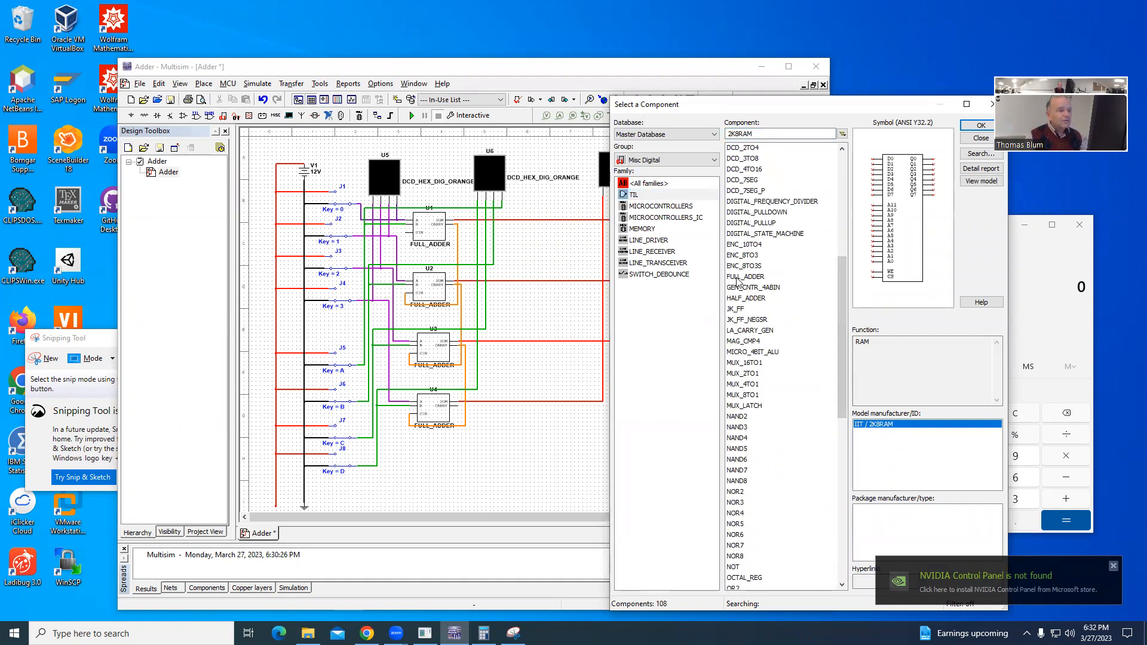
- Preview the FULL_ADDER symbol and its pins, then close the component browser without placing anything
click(746, 277)
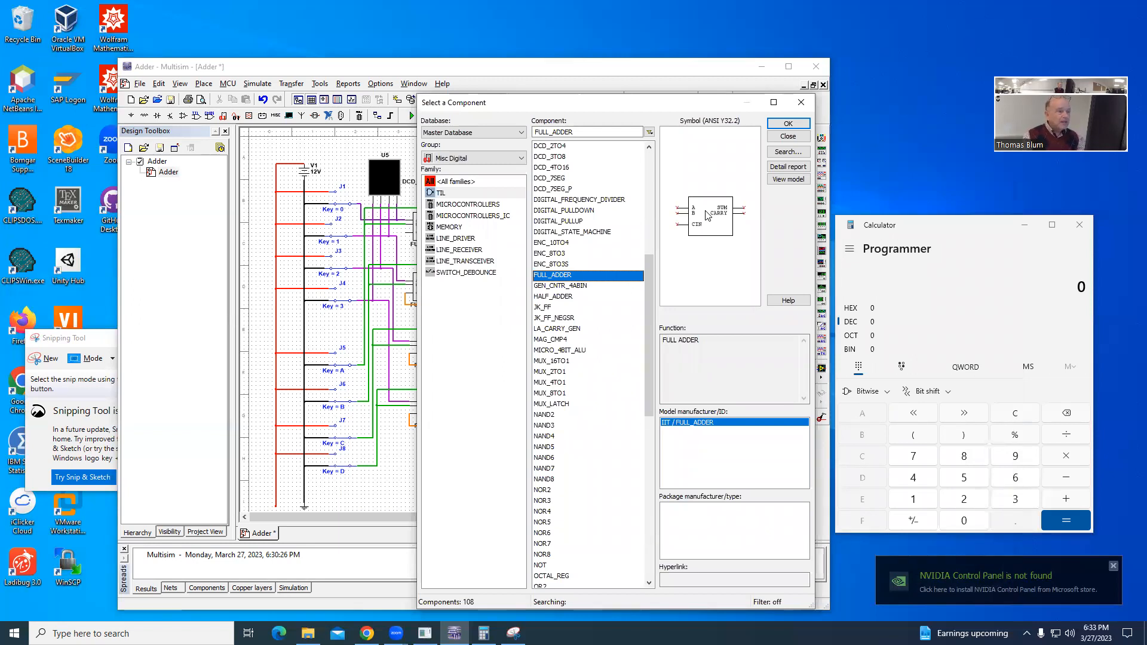
mouse_move(730, 225)
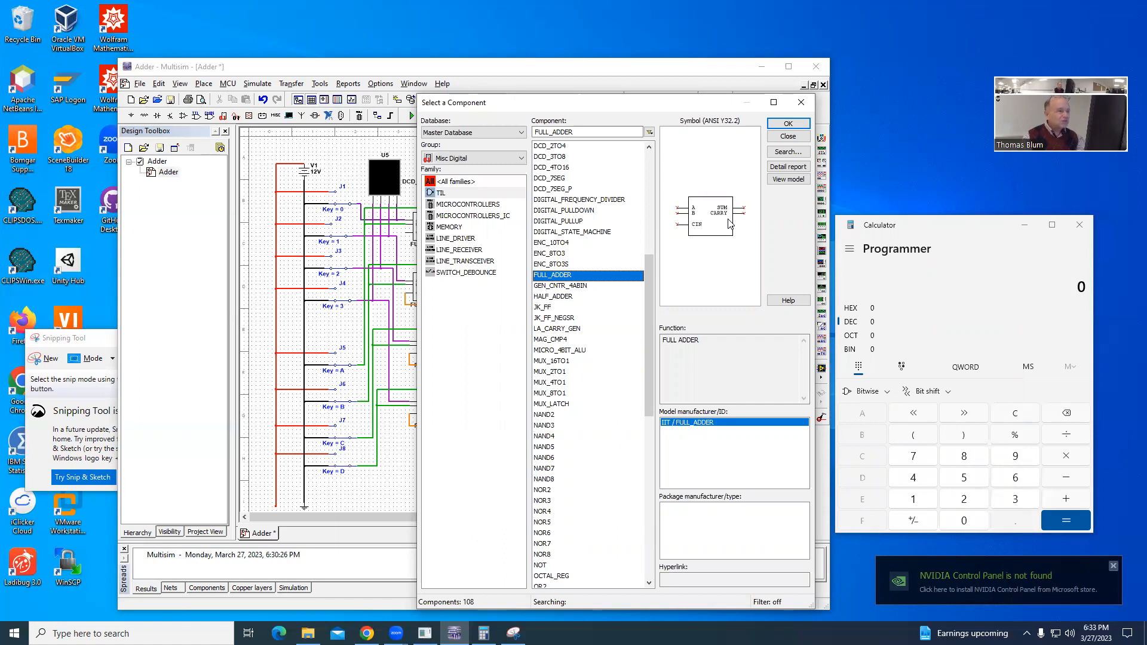
mouse_move(707, 235)
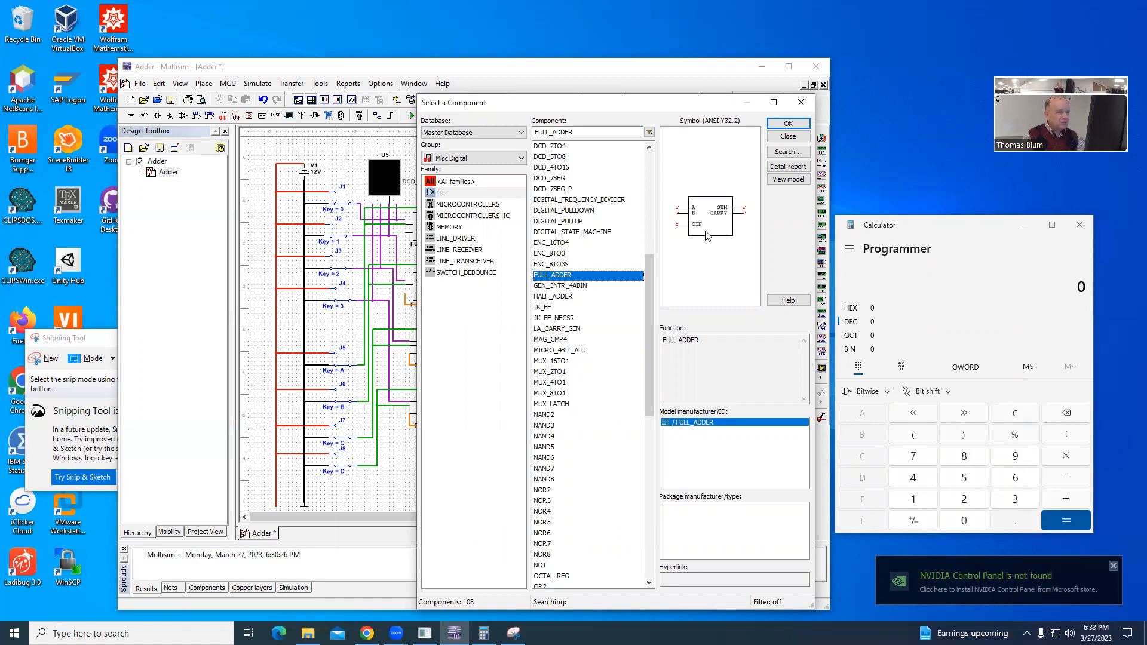
mouse_move(698, 211)
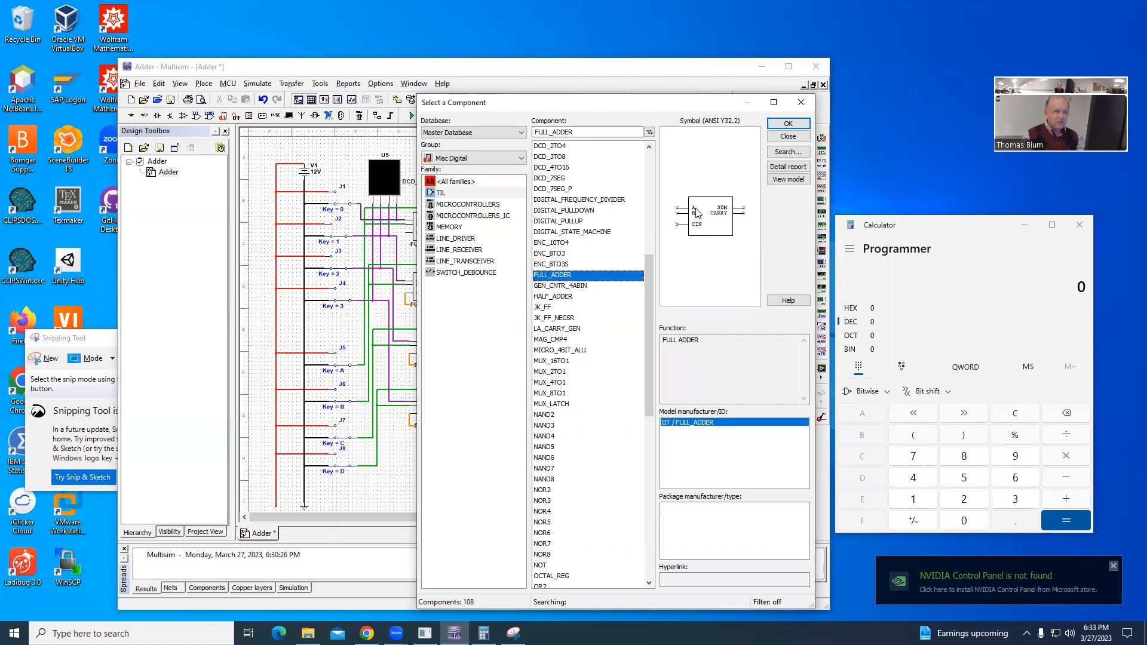
mouse_move(691, 220)
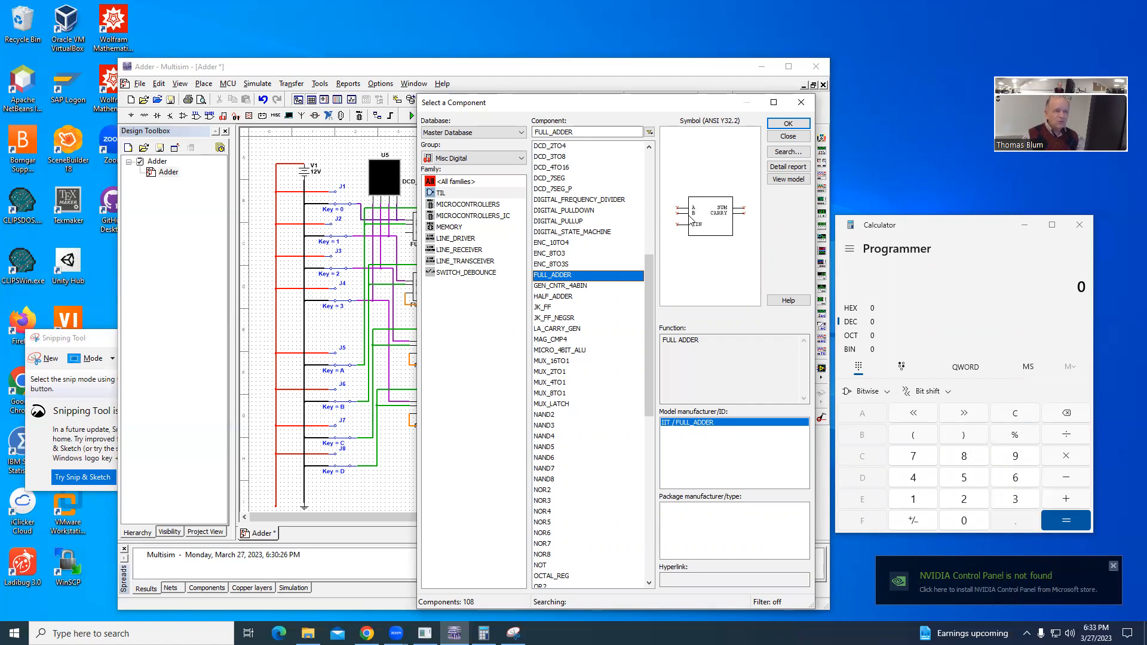
mouse_move(700, 217)
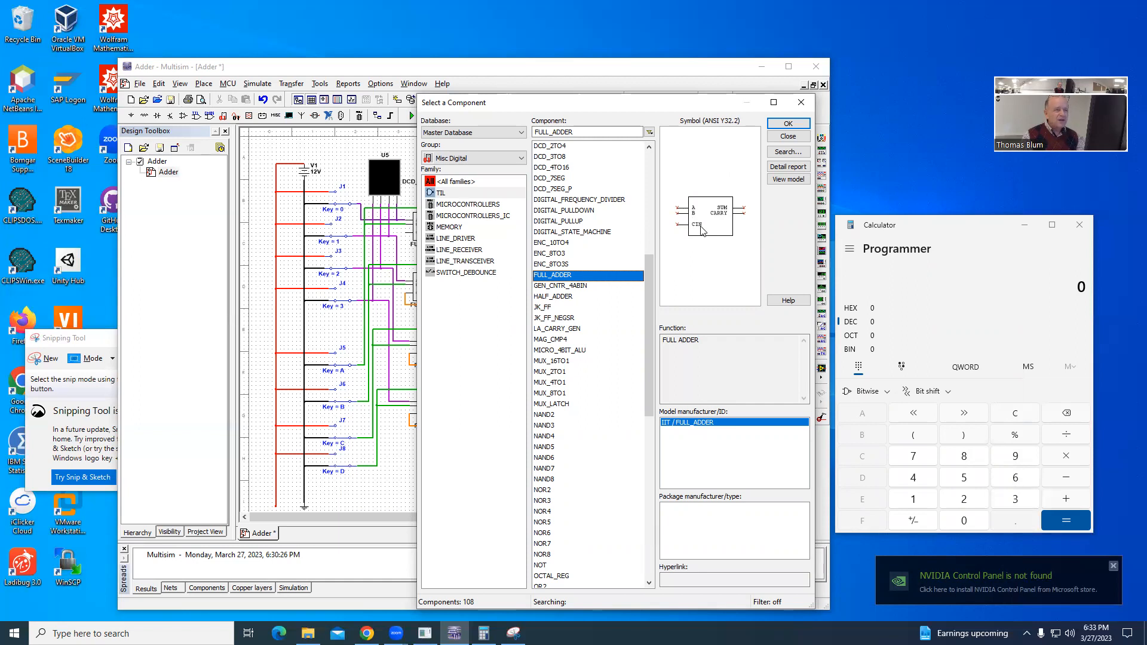
mouse_move(702, 237)
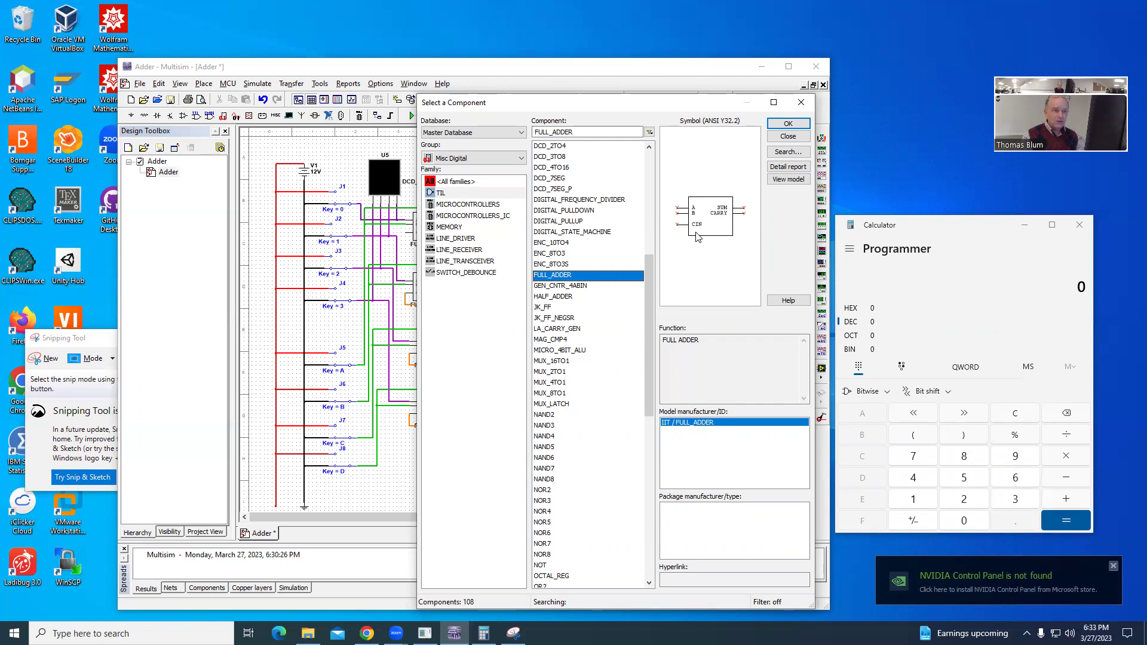
mouse_move(724, 210)
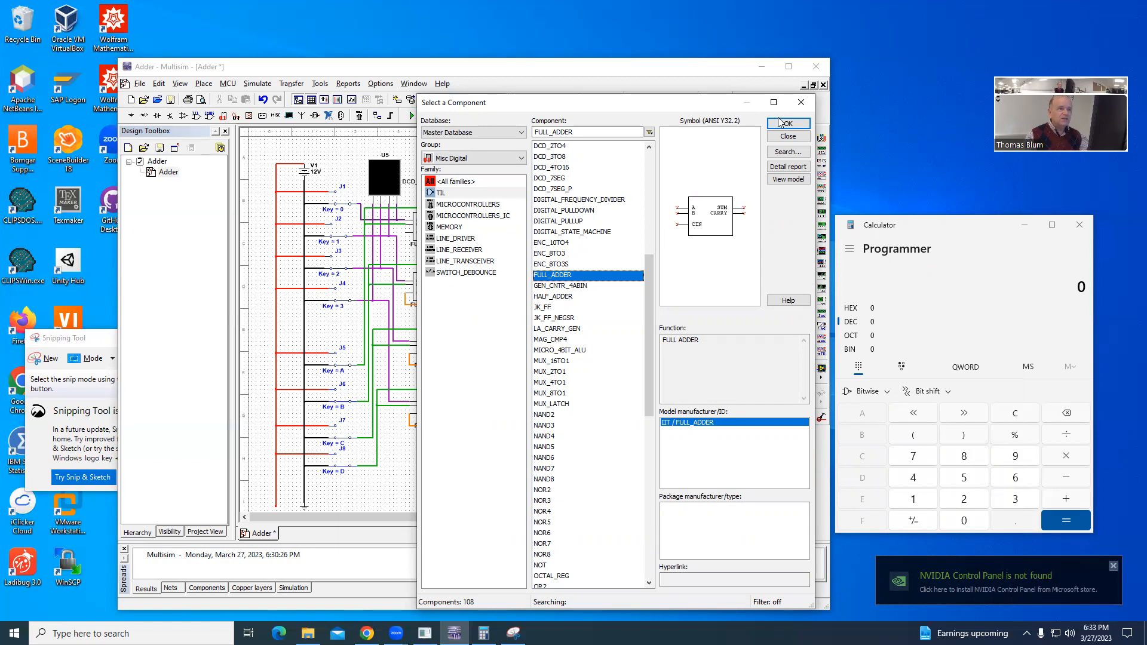
mouse_move(817, 112)
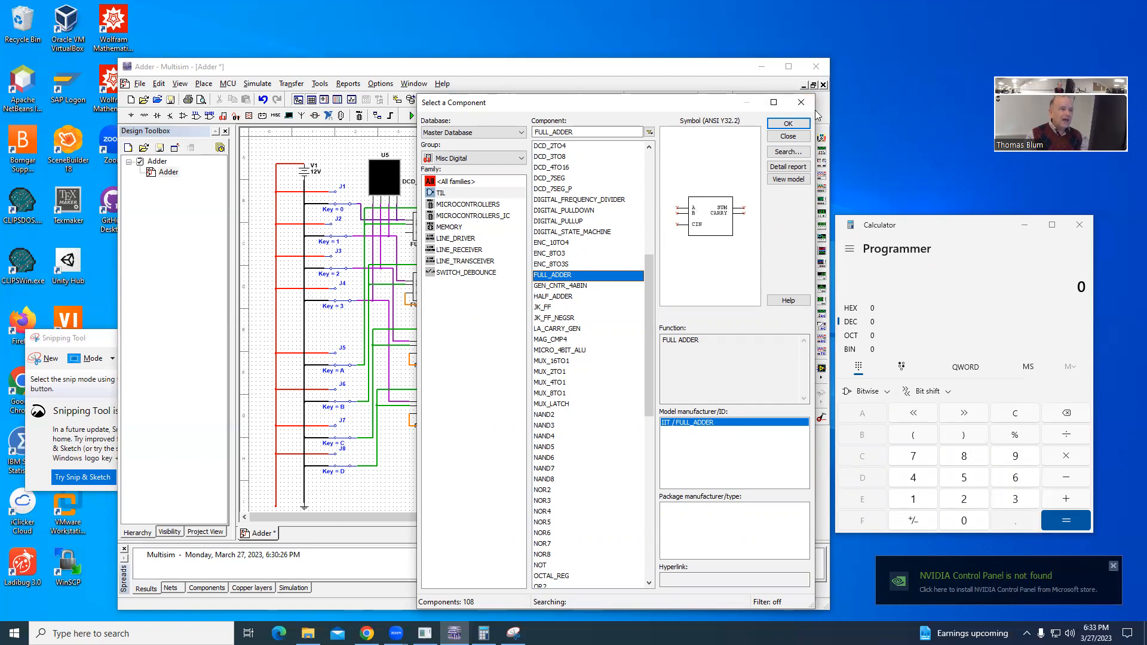
mouse_move(801, 103)
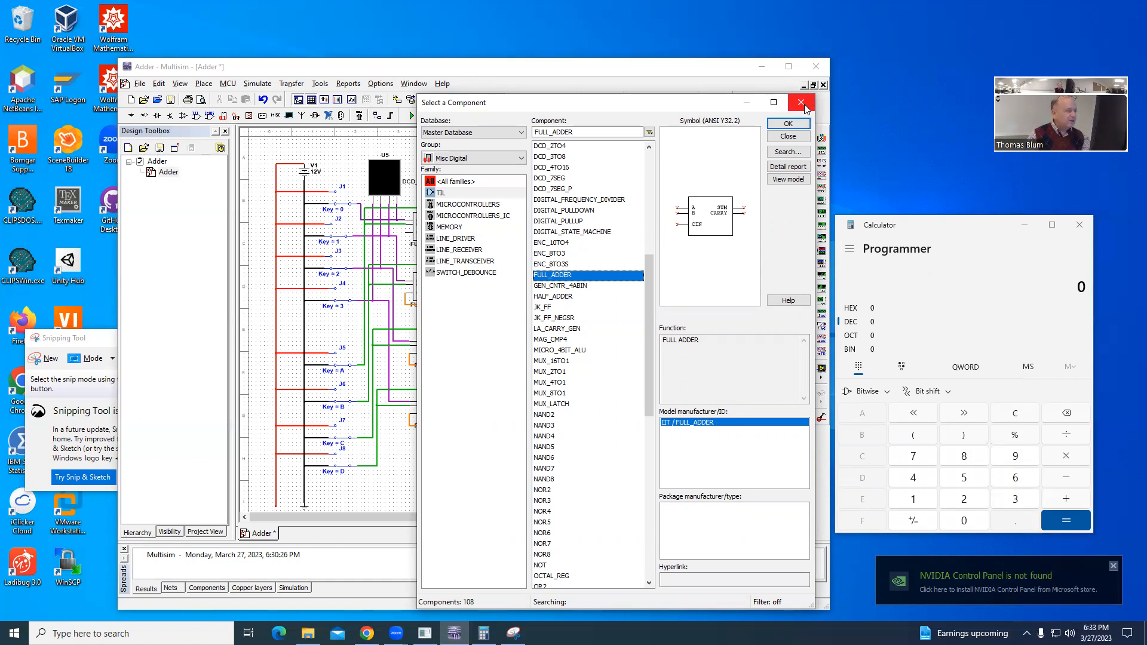
click(801, 102)
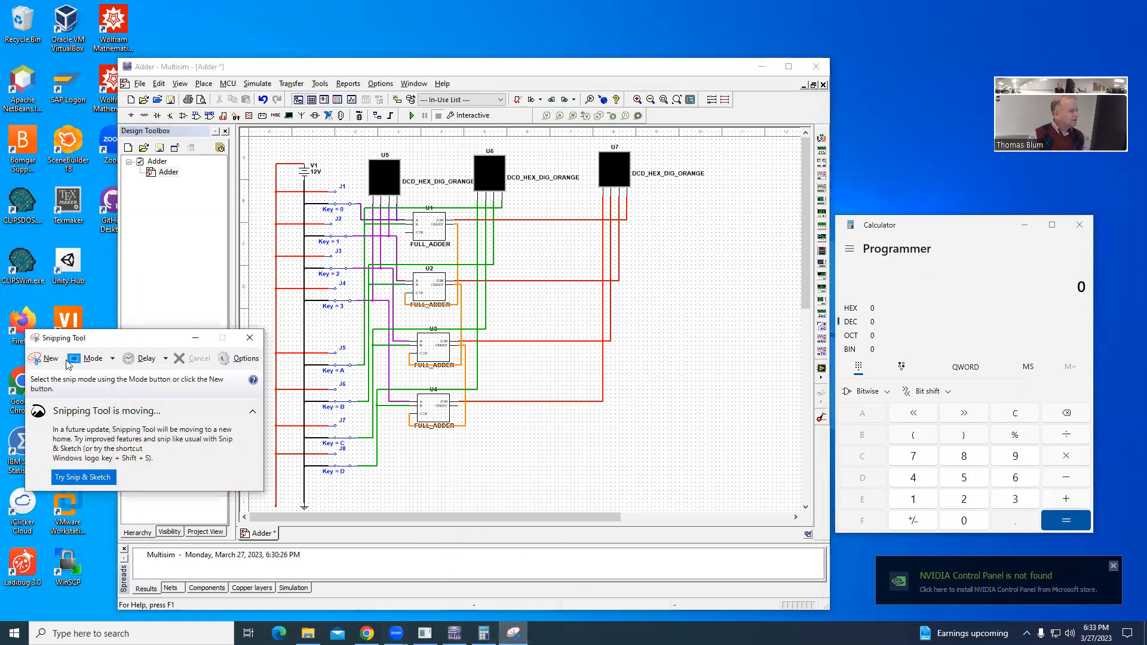
- Capture a new snip of the adder schematic in Snipping Tool for pink-pen annotation
click(45, 358)
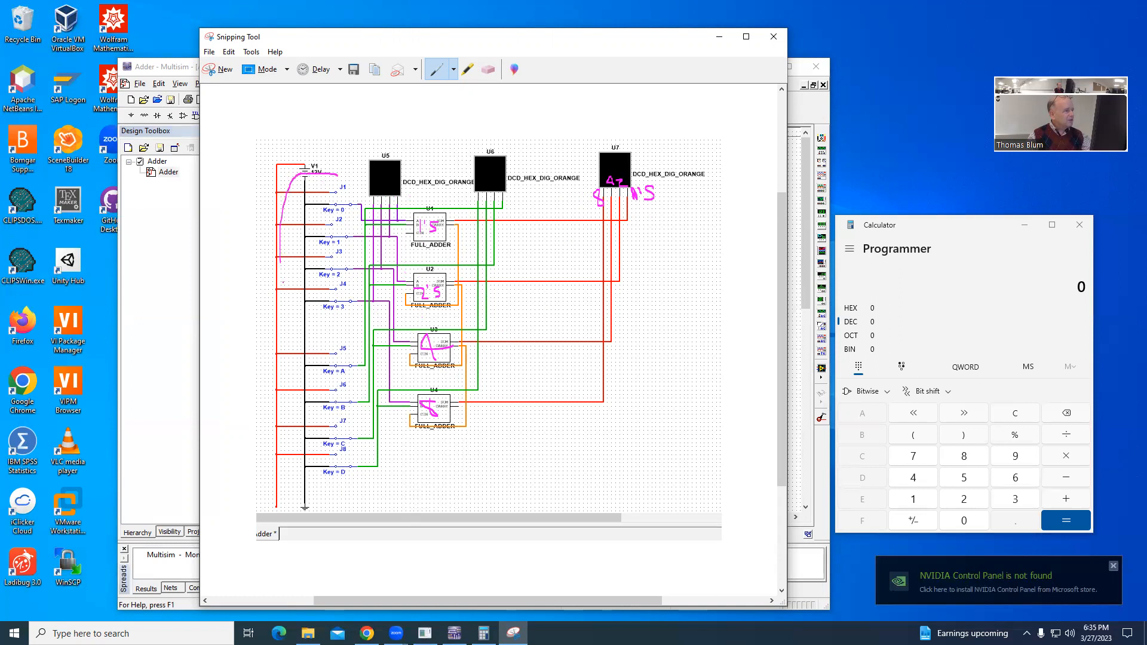
- Circle and label the A and B switch groups, write A + B = Σ above the displays, then hide the snip
drag(321, 183, 321, 307)
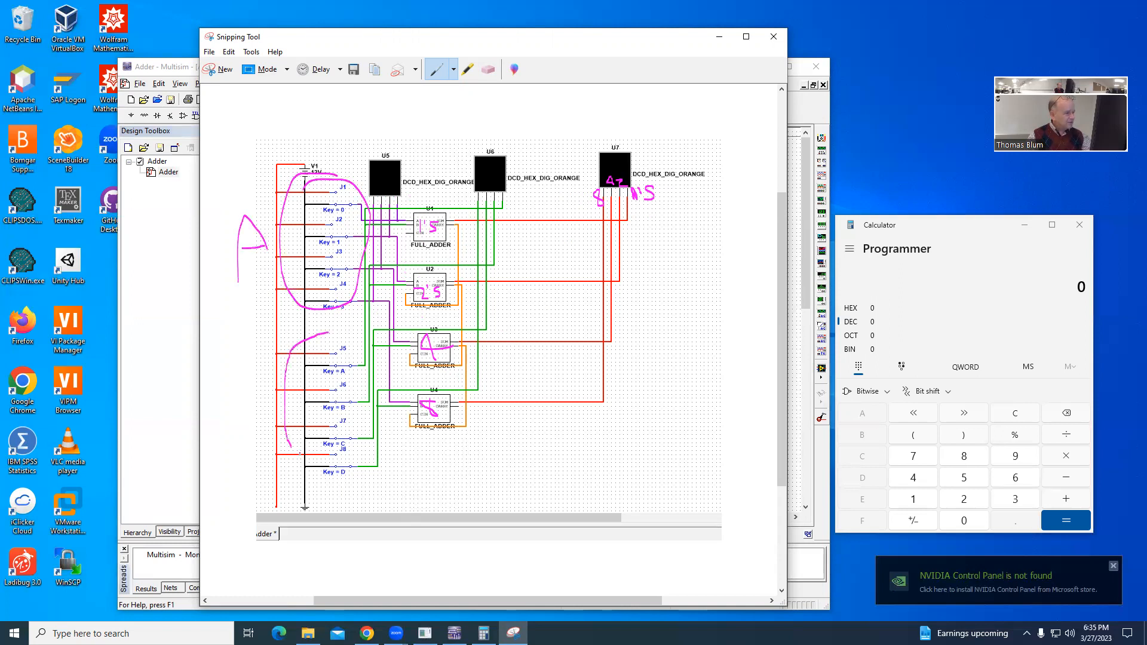
drag(285, 345, 358, 461)
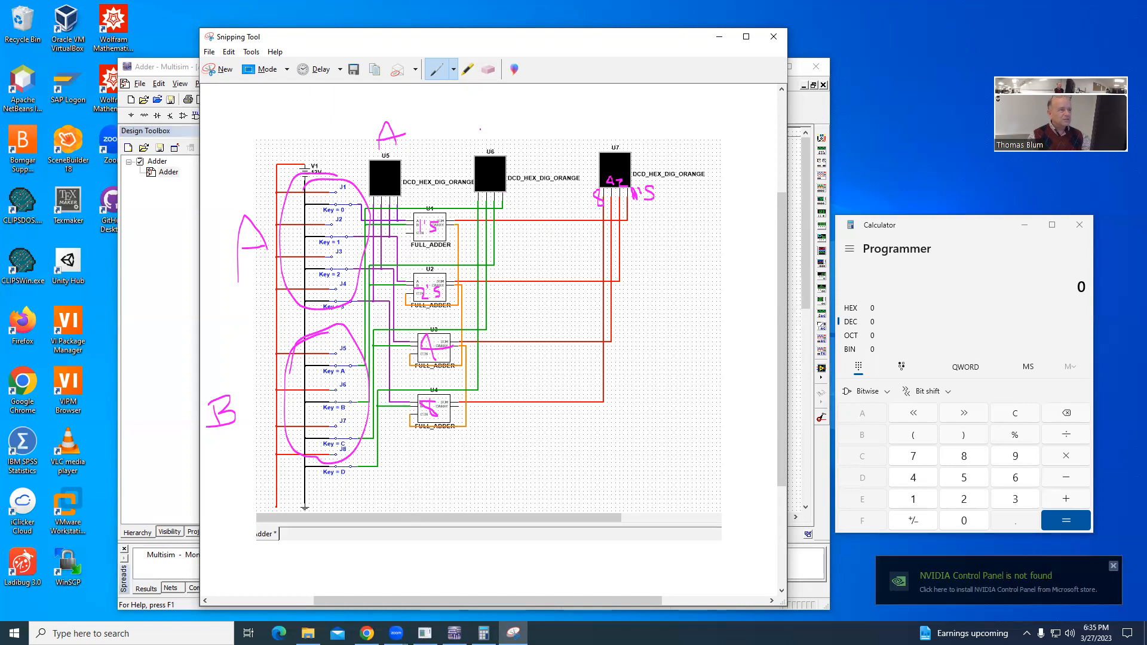
drag(475, 117, 497, 142)
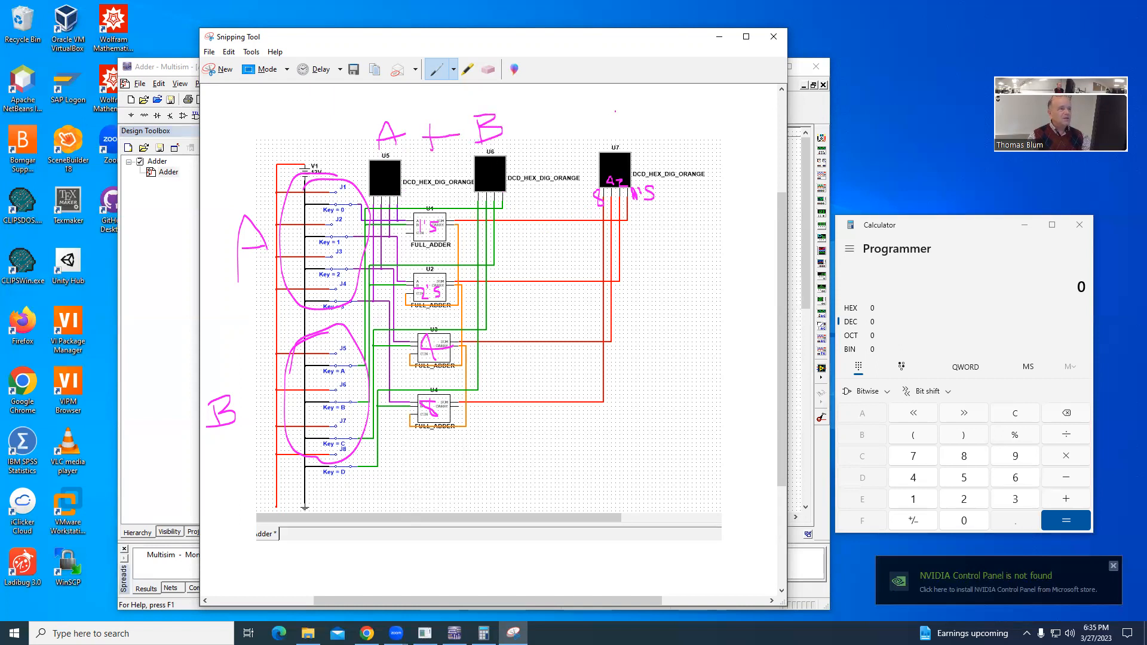
drag(586, 121, 625, 142)
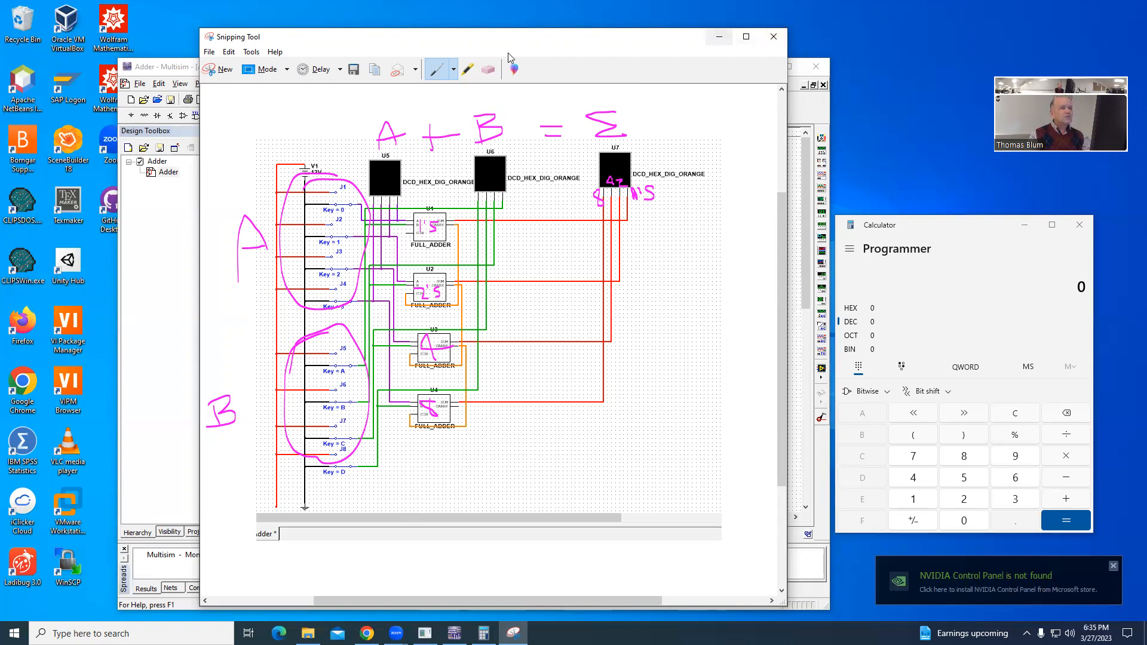
click(774, 36)
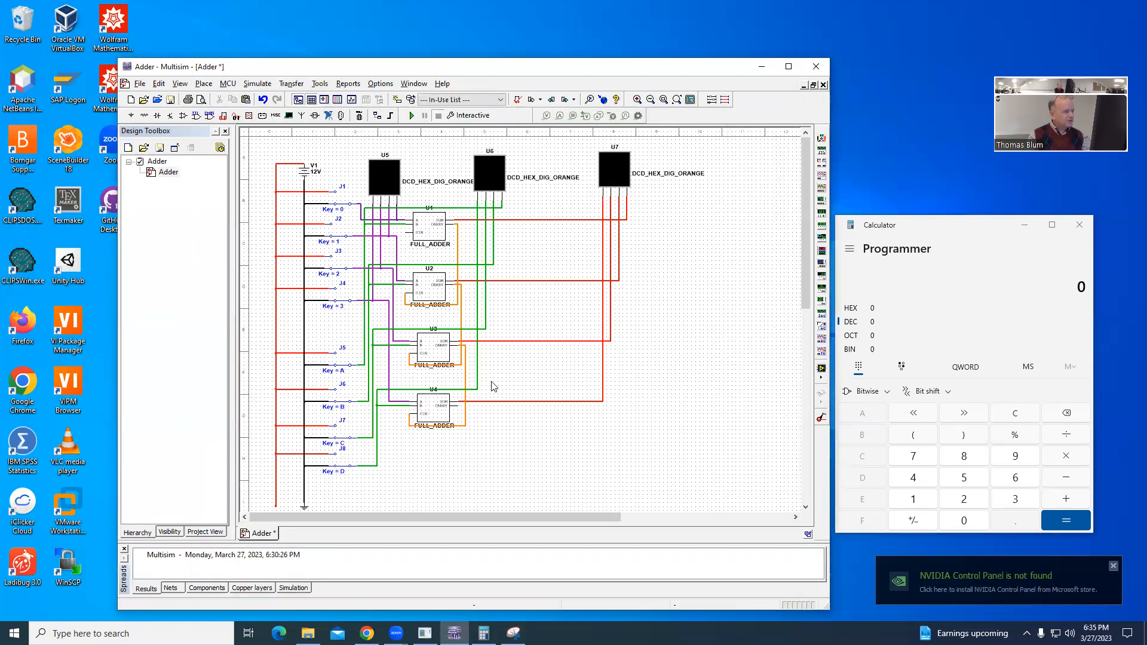
mouse_move(368, 136)
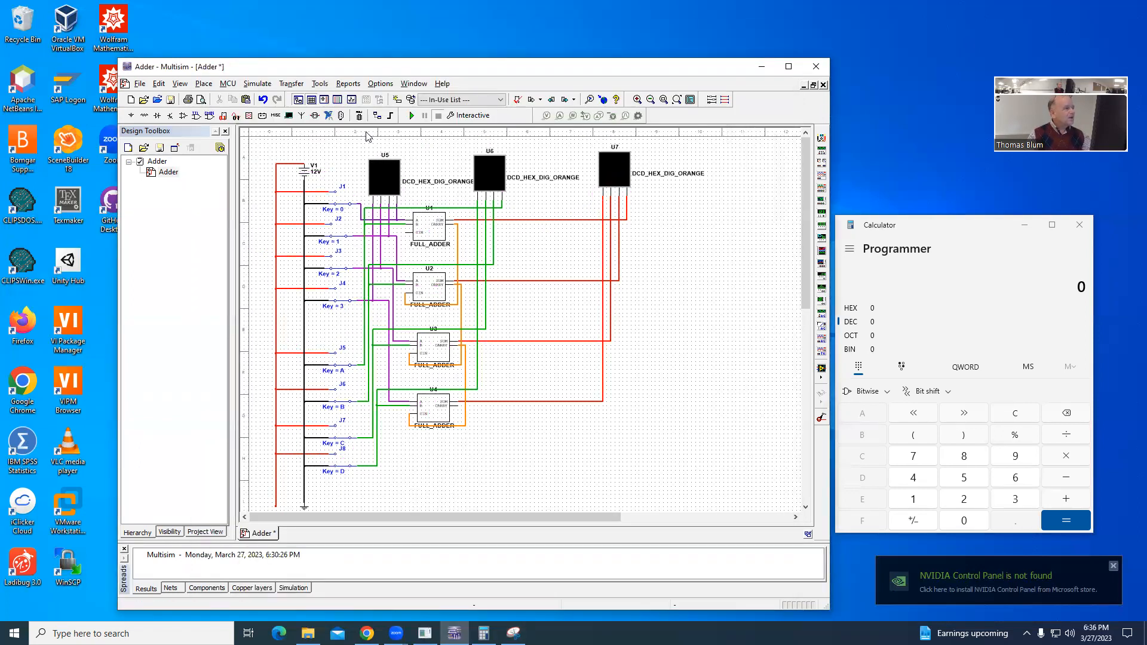
- Start the interactive simulation of the adder circuit with all displays still blank
click(411, 115)
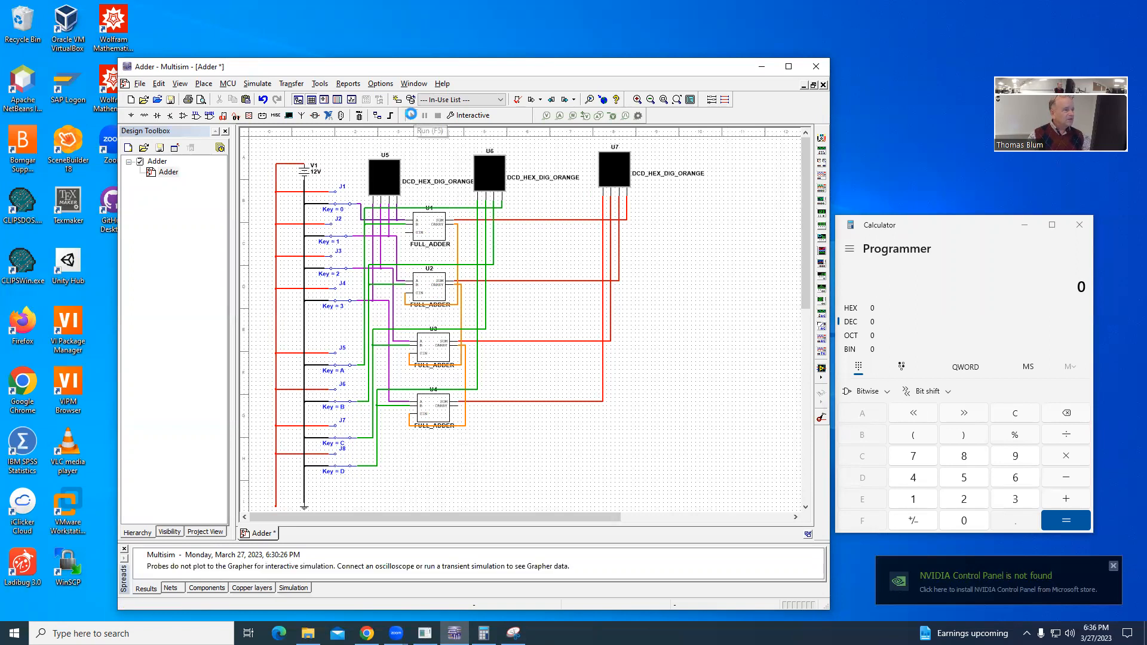
click(411, 116)
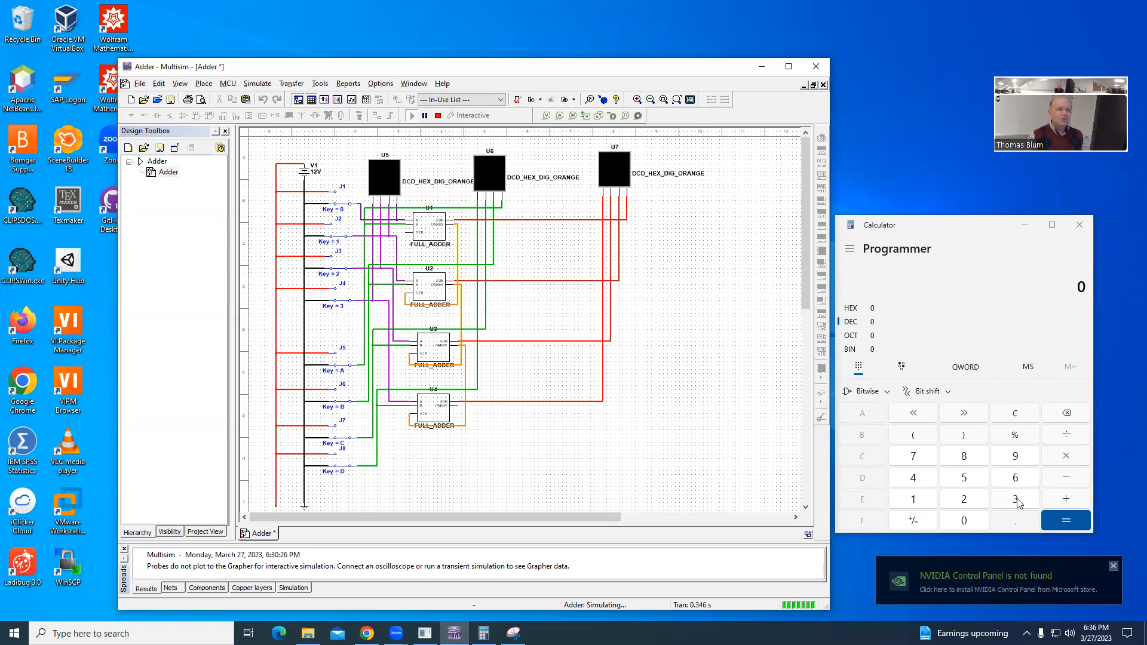
- Enter a number in the calculator to check binary 0100 against the displays reading 3, 4 and 7
click(1015, 498)
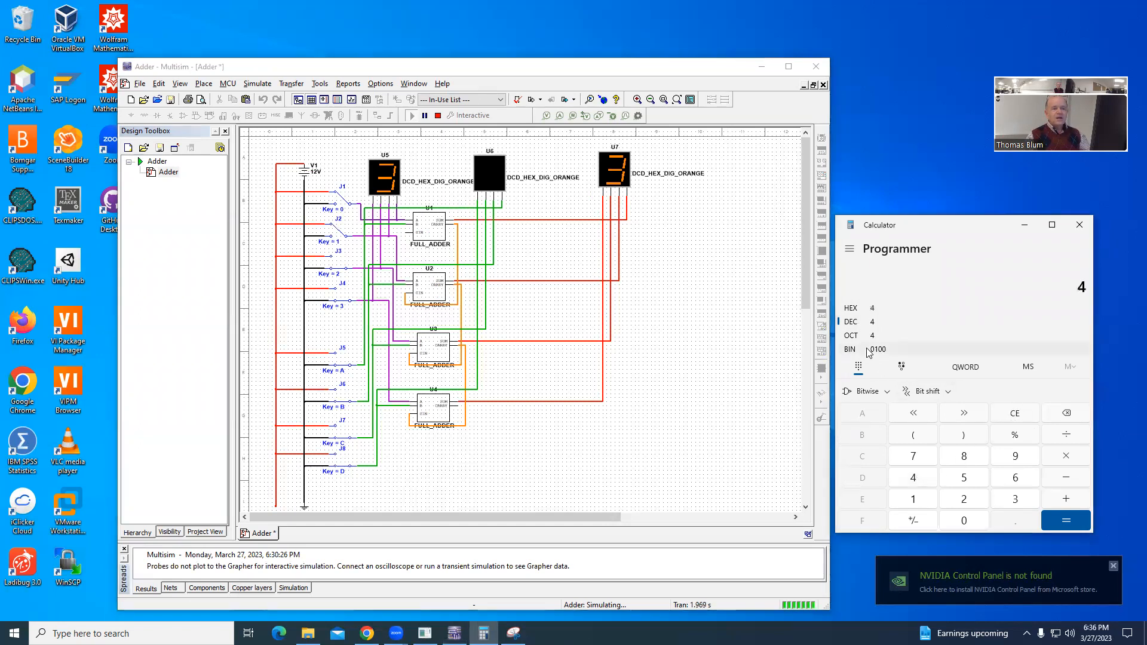
mouse_move(880, 352)
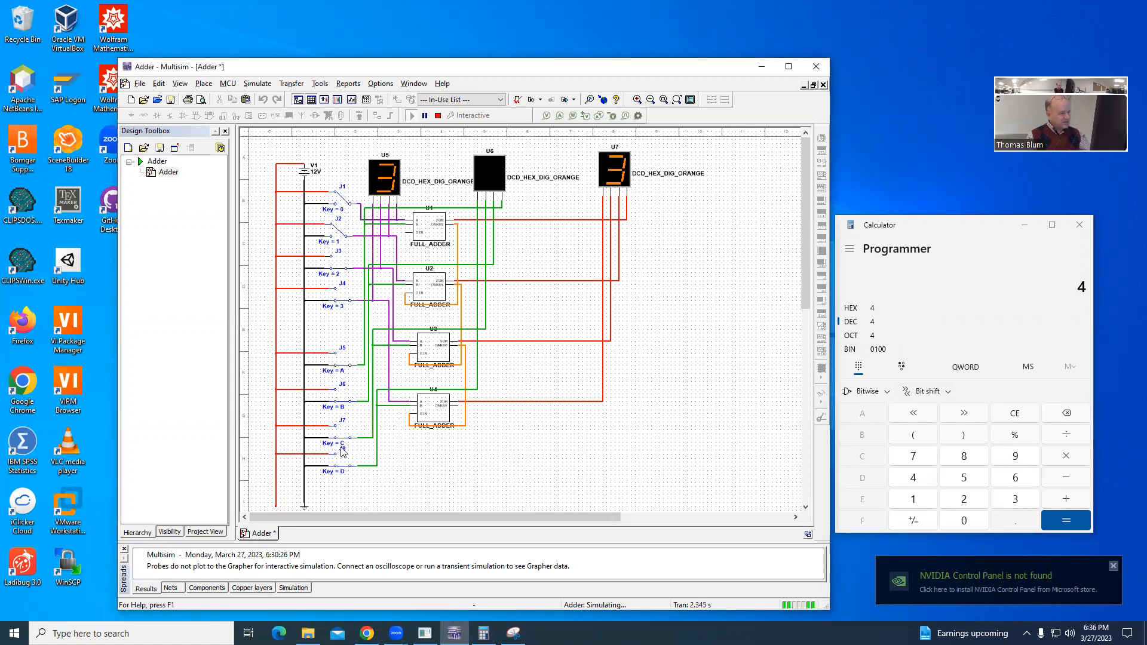
mouse_move(347, 402)
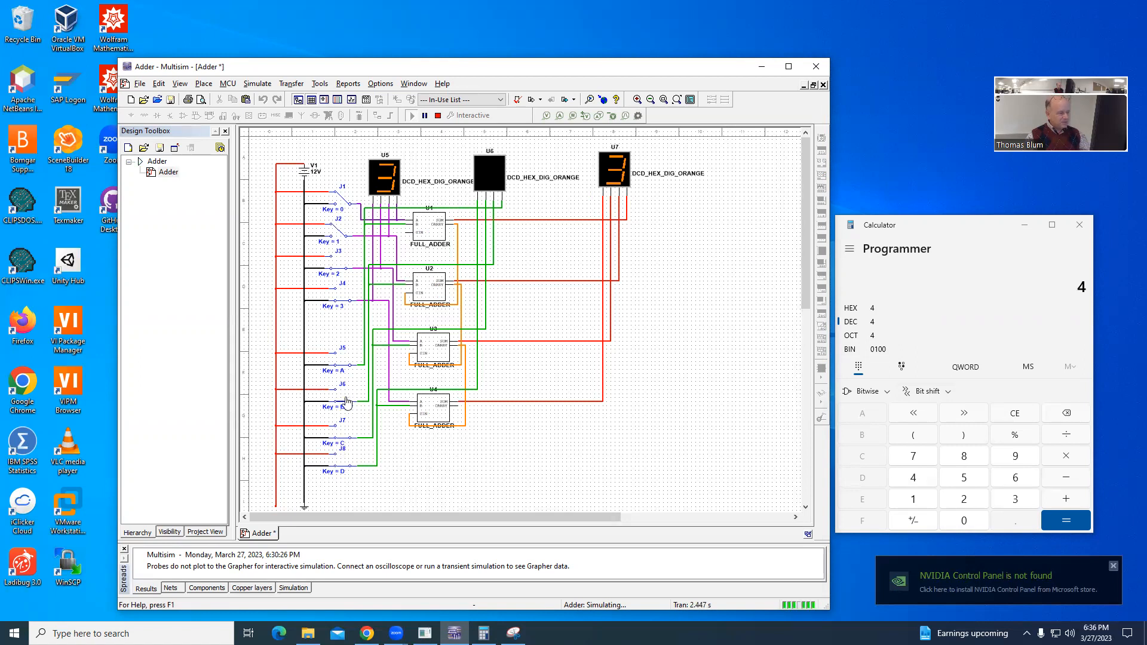
mouse_move(449, 450)
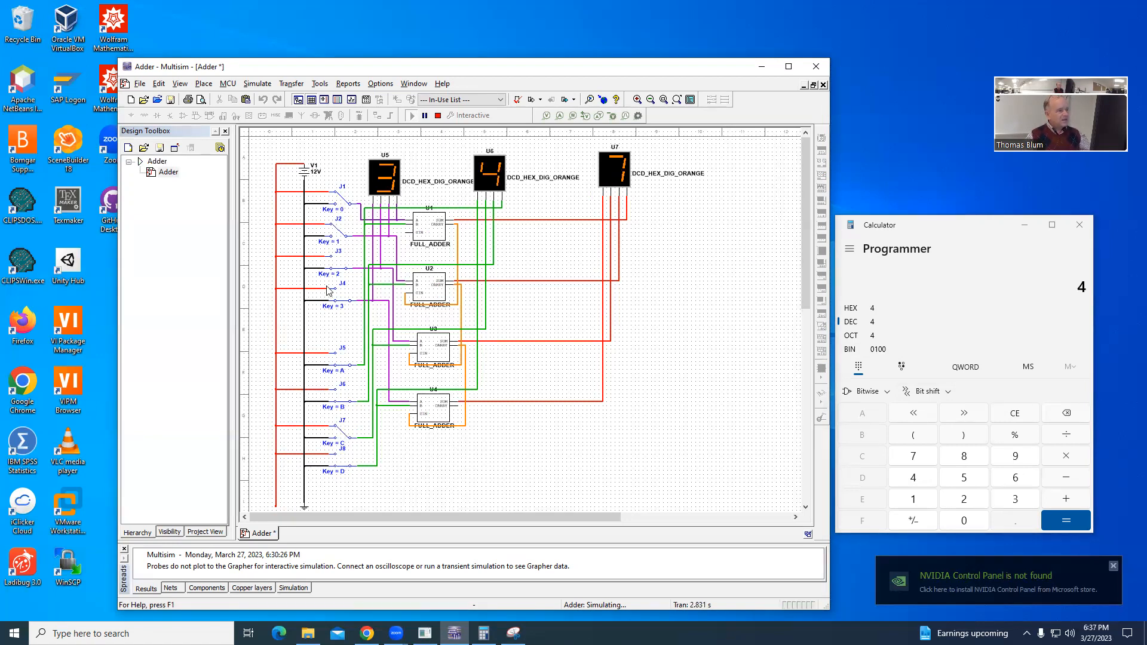
mouse_move(345, 316)
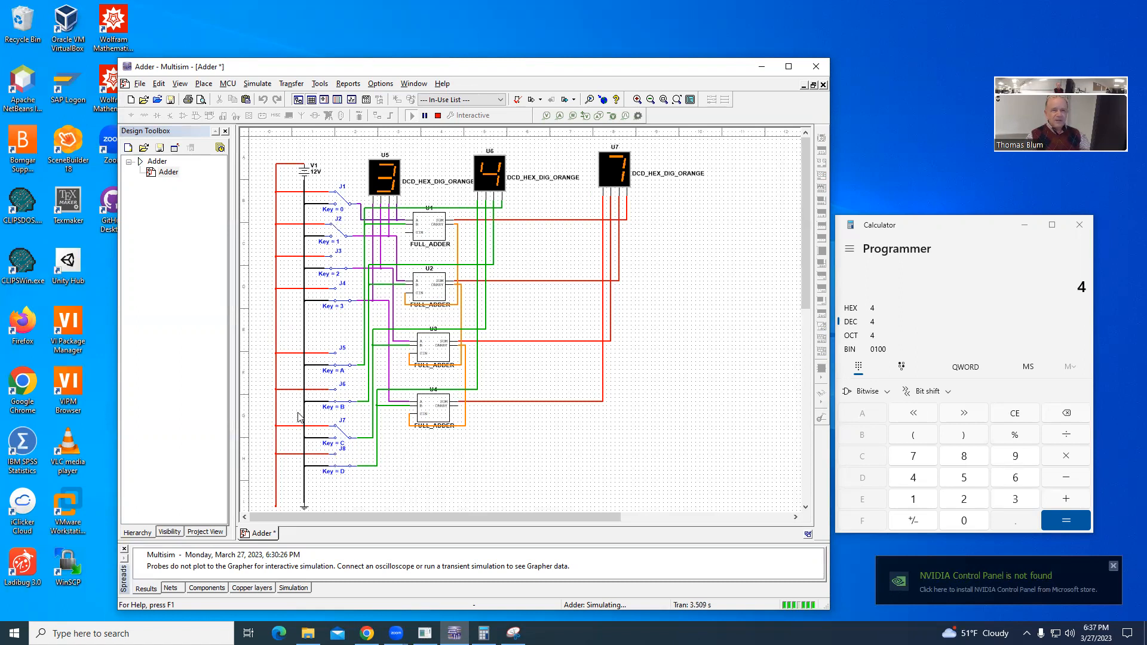
mouse_move(373, 468)
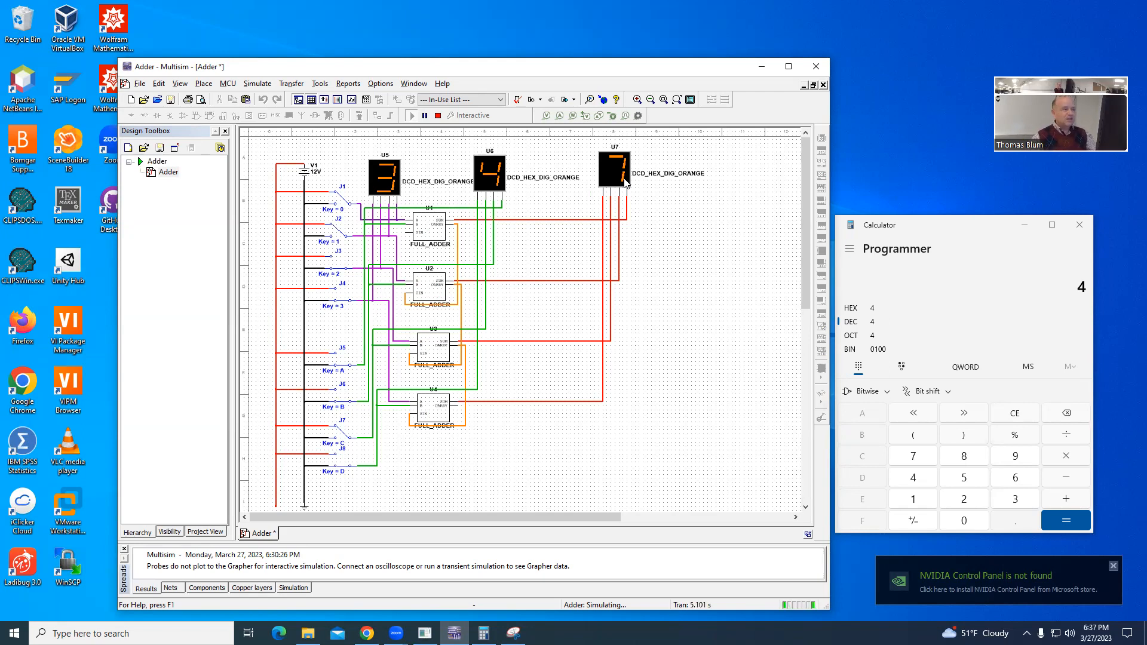
mouse_move(559, 172)
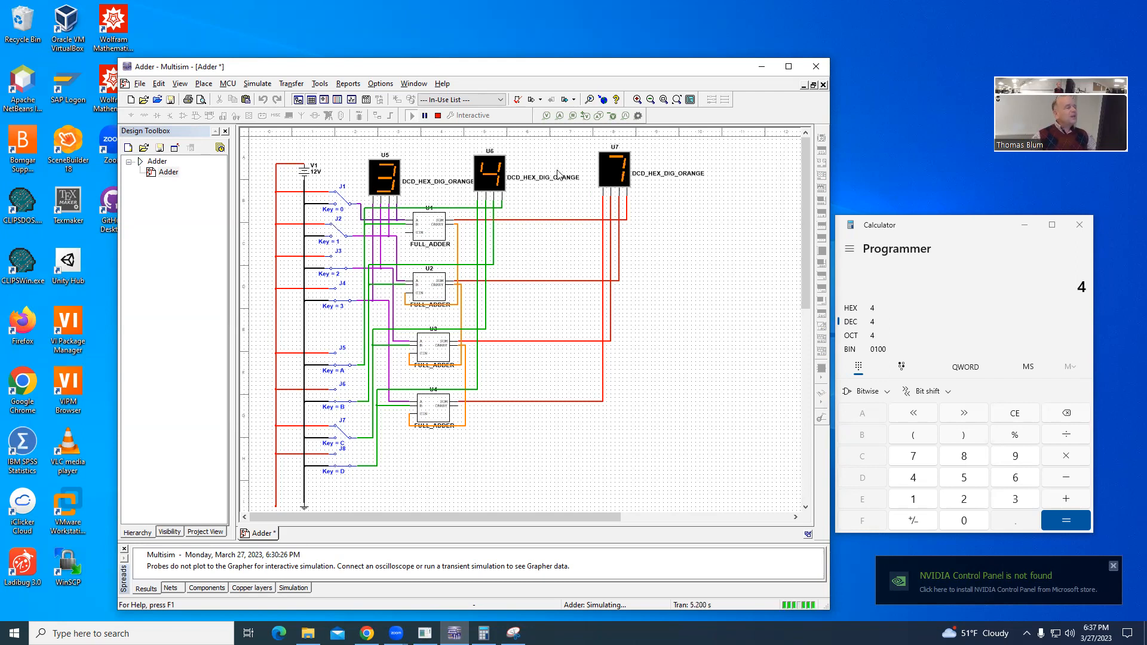
mouse_move(733, 237)
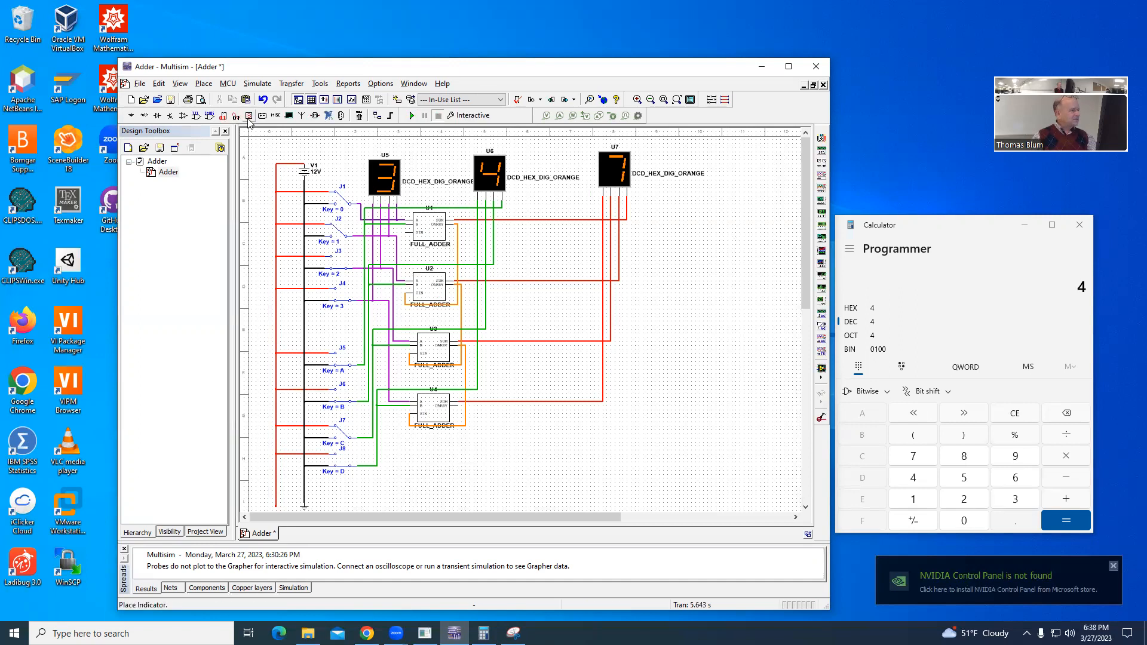
- Choose PROBE_DIG_ORANGE from the Indicators probe family for placement at U4's carry-out
click(248, 116)
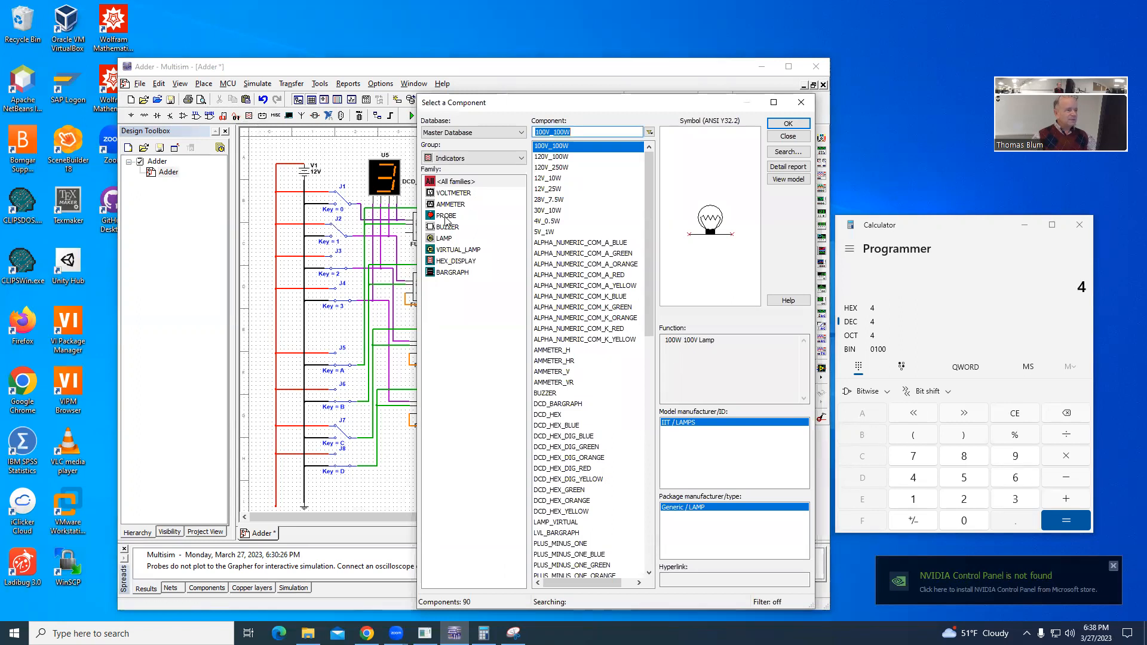
click(447, 215)
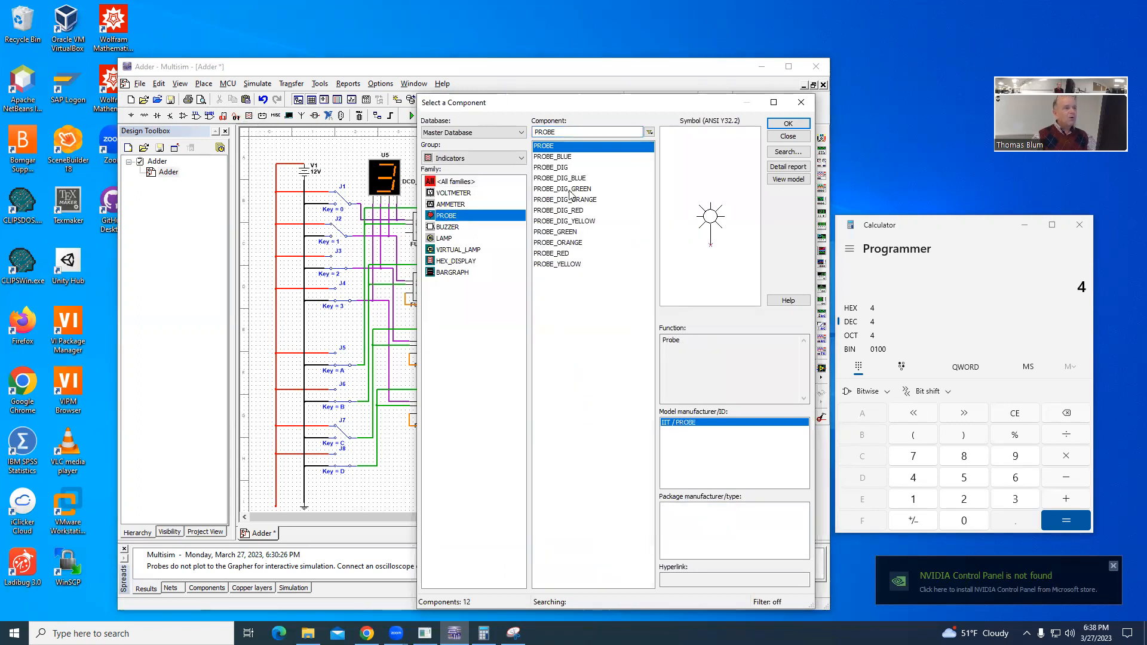
click(566, 199)
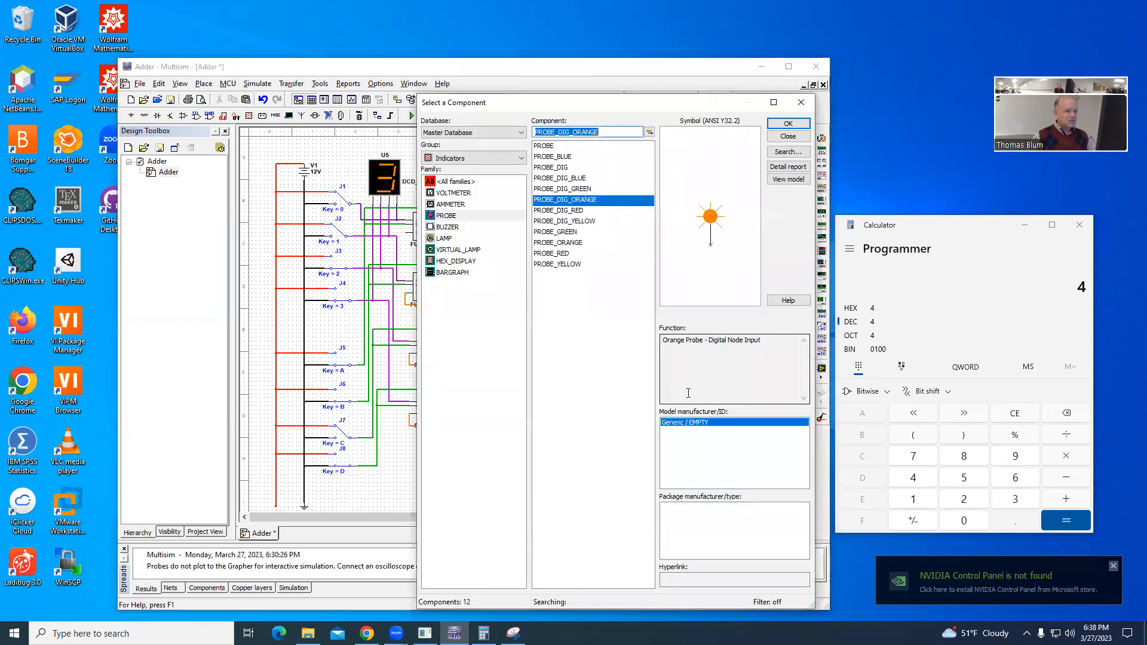
click(789, 123)
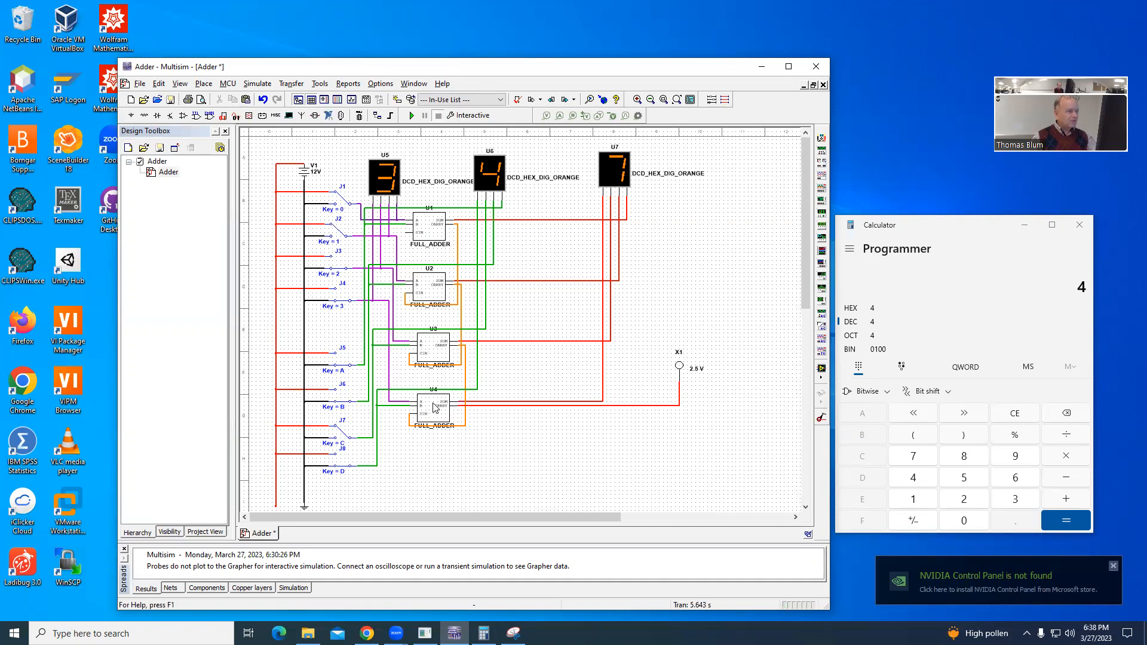
mouse_move(449, 413)
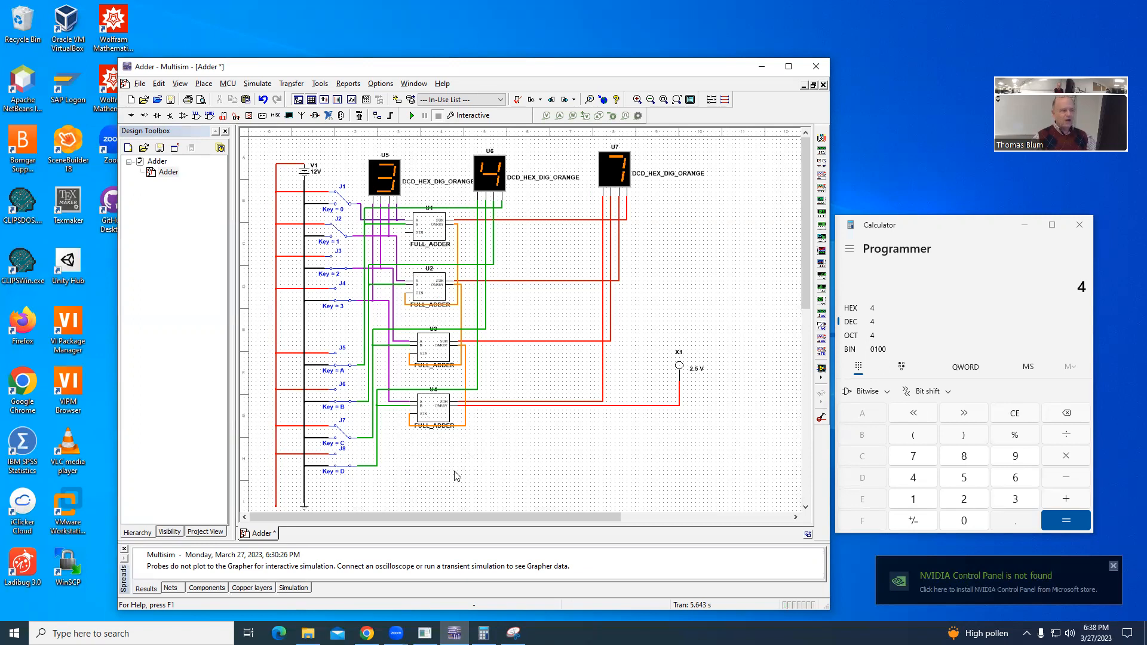
mouse_move(438, 415)
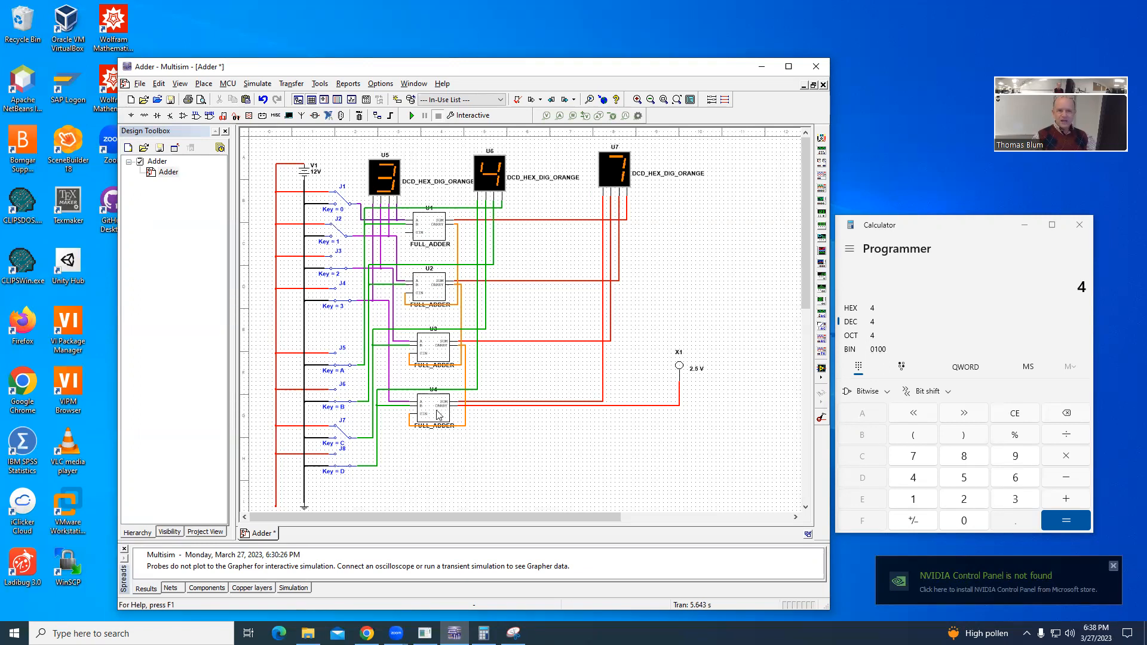
mouse_move(416, 469)
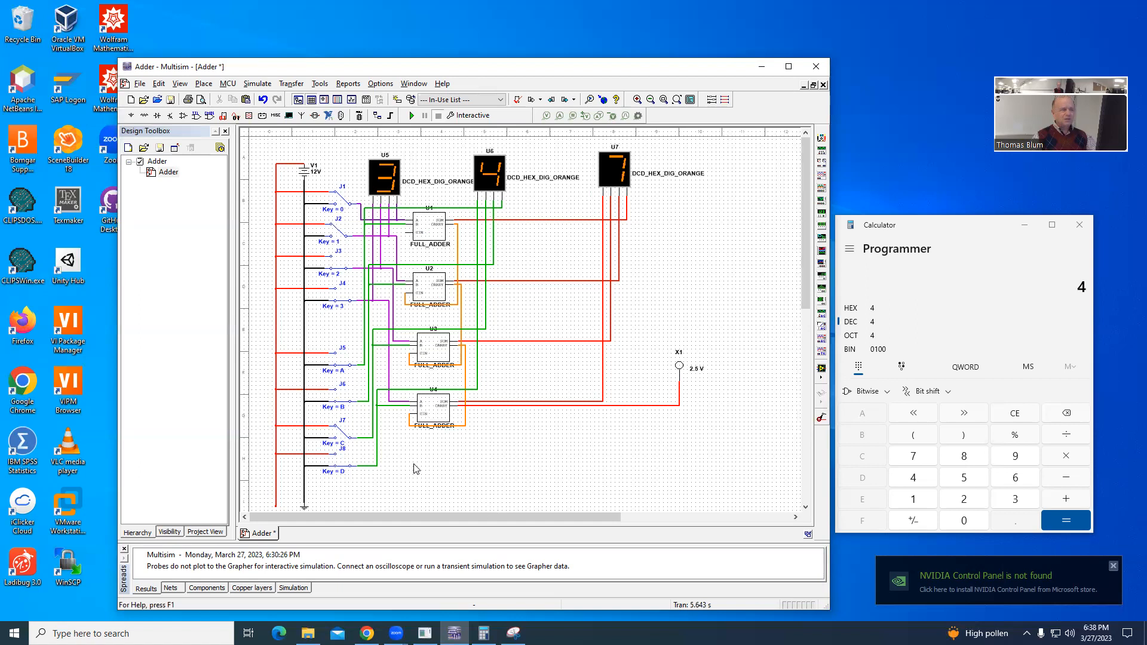
mouse_move(416, 398)
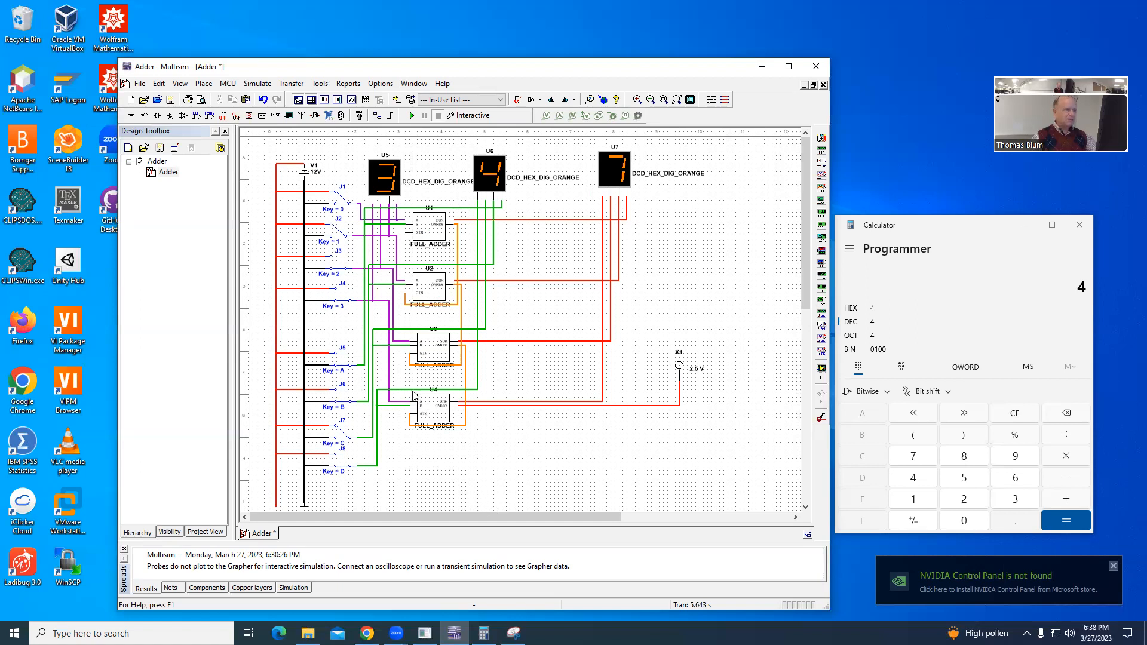
mouse_move(438, 413)
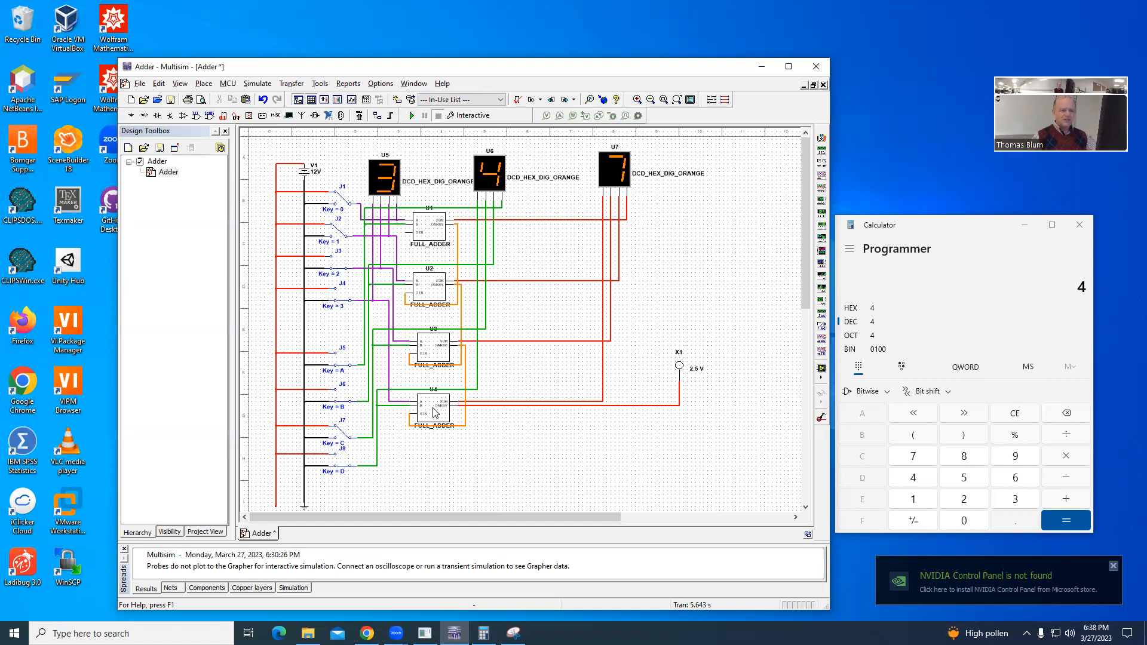
mouse_move(443, 443)
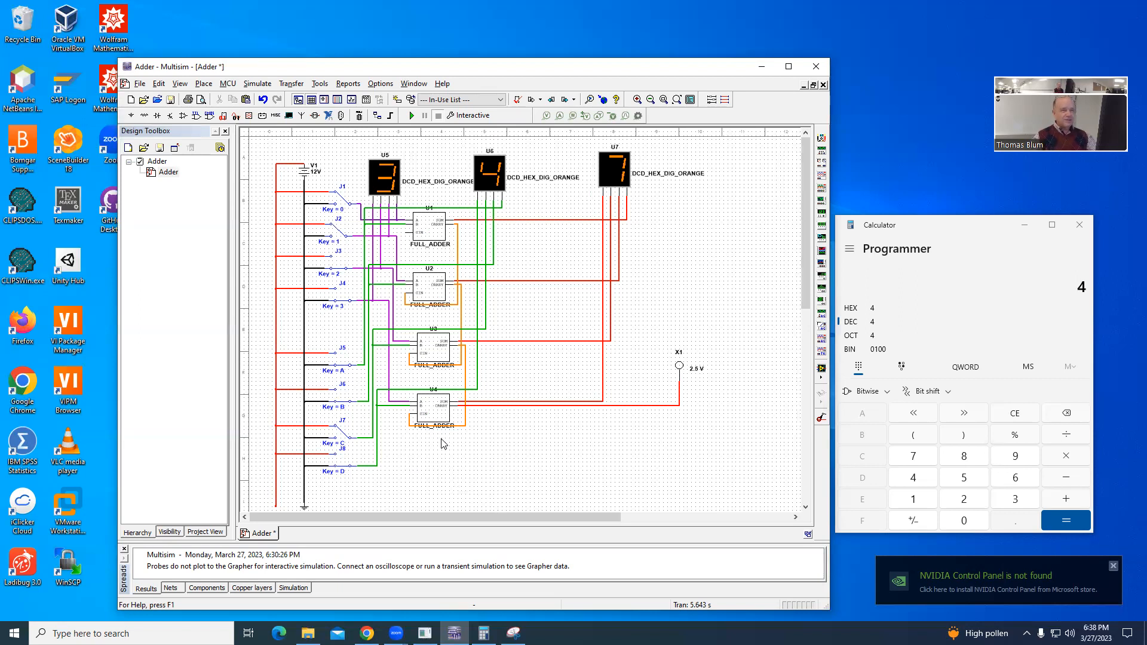
mouse_move(778, 322)
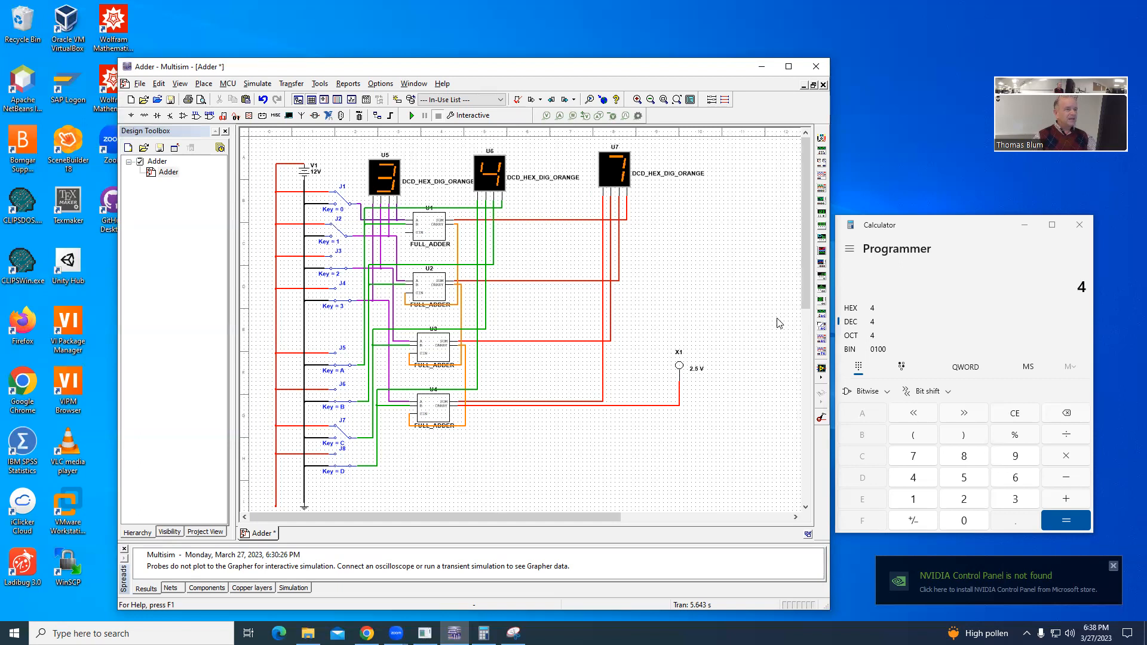
mouse_move(411, 115)
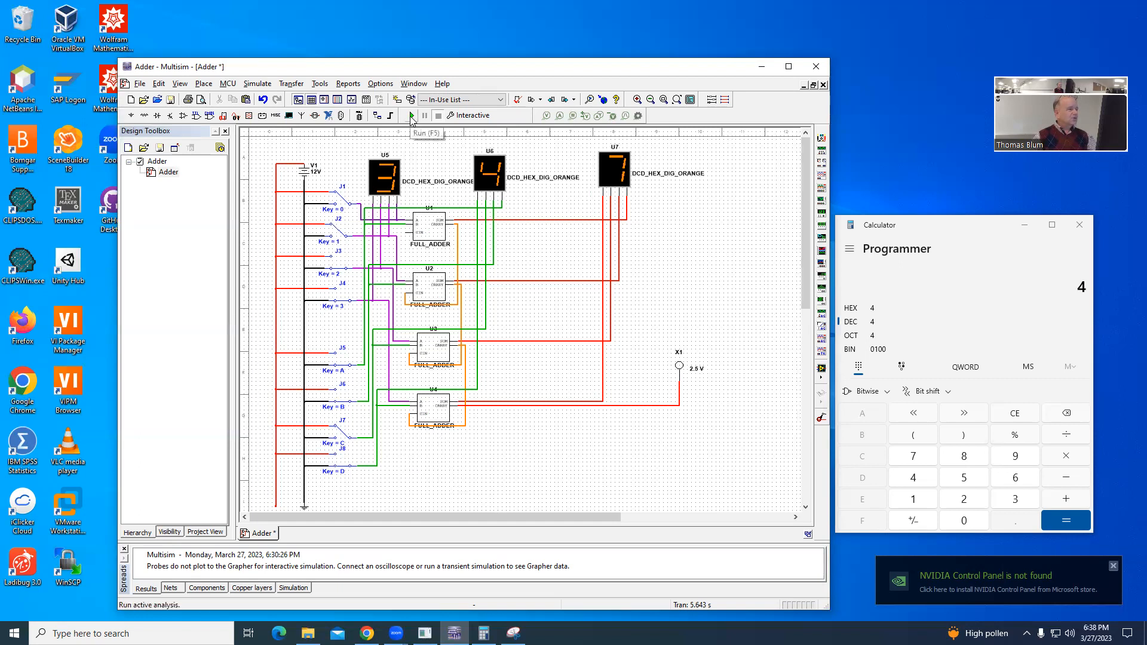
- Restart the simulation and enter 9 in the calculator to set A to 9 (binary 1001)
click(411, 116)
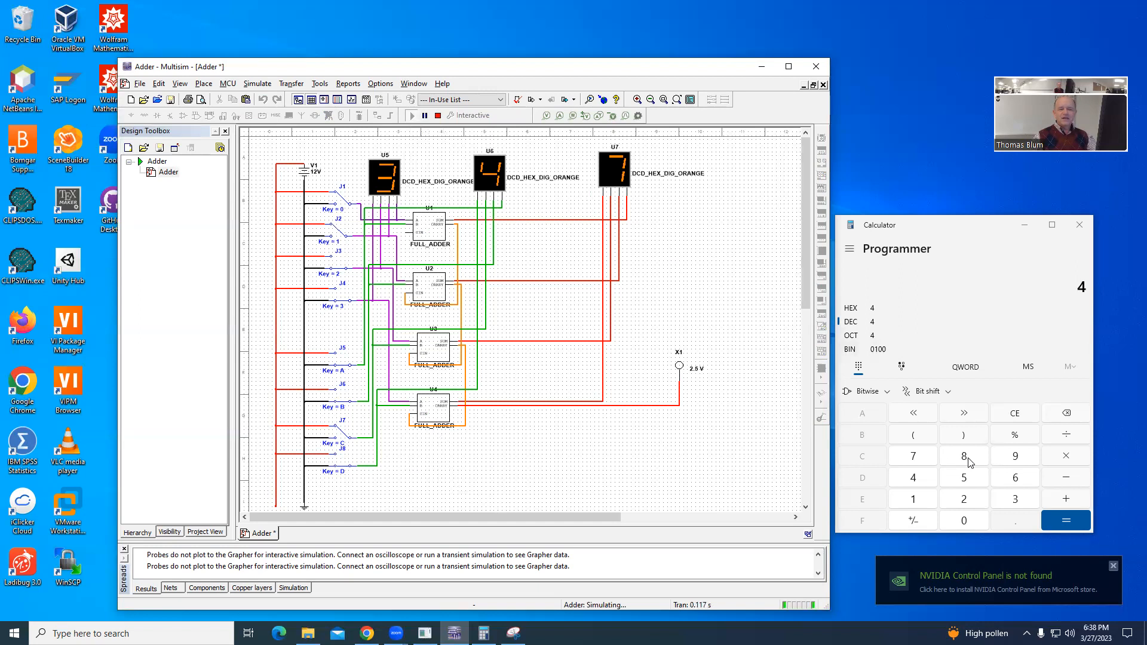
mouse_move(1008, 461)
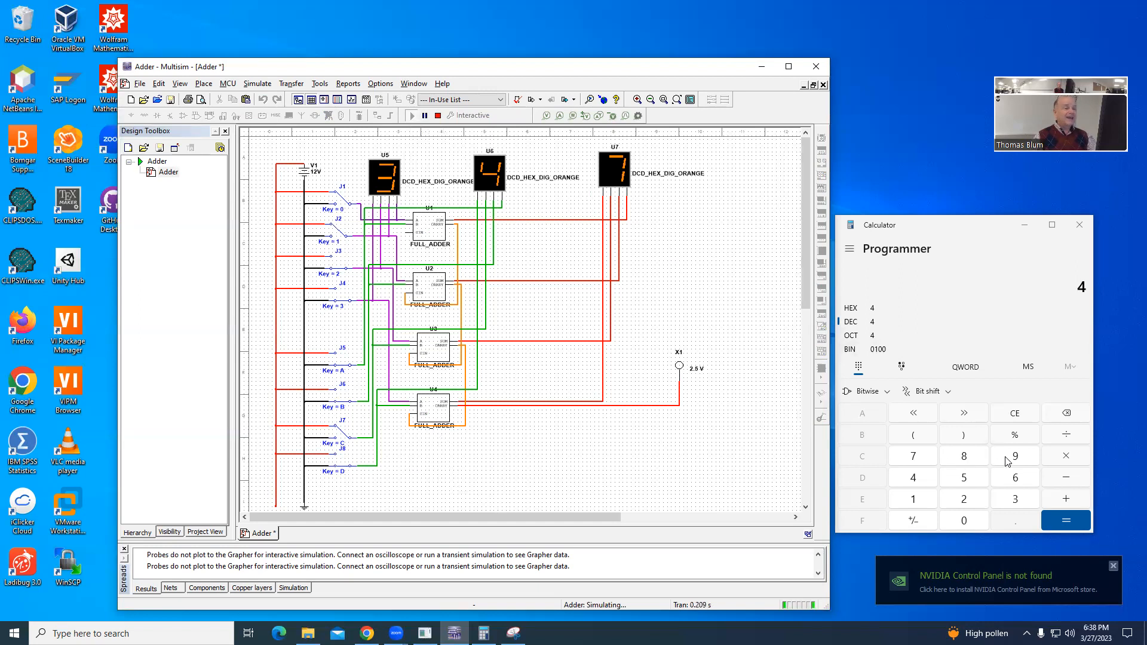
click(1015, 413)
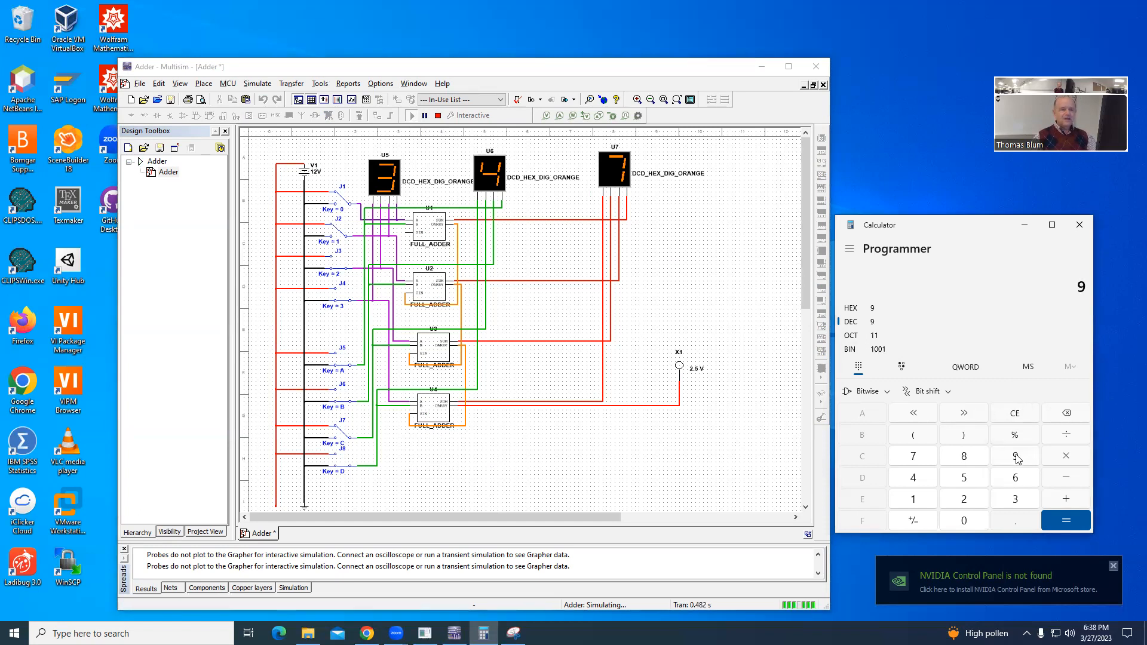
mouse_move(874, 360)
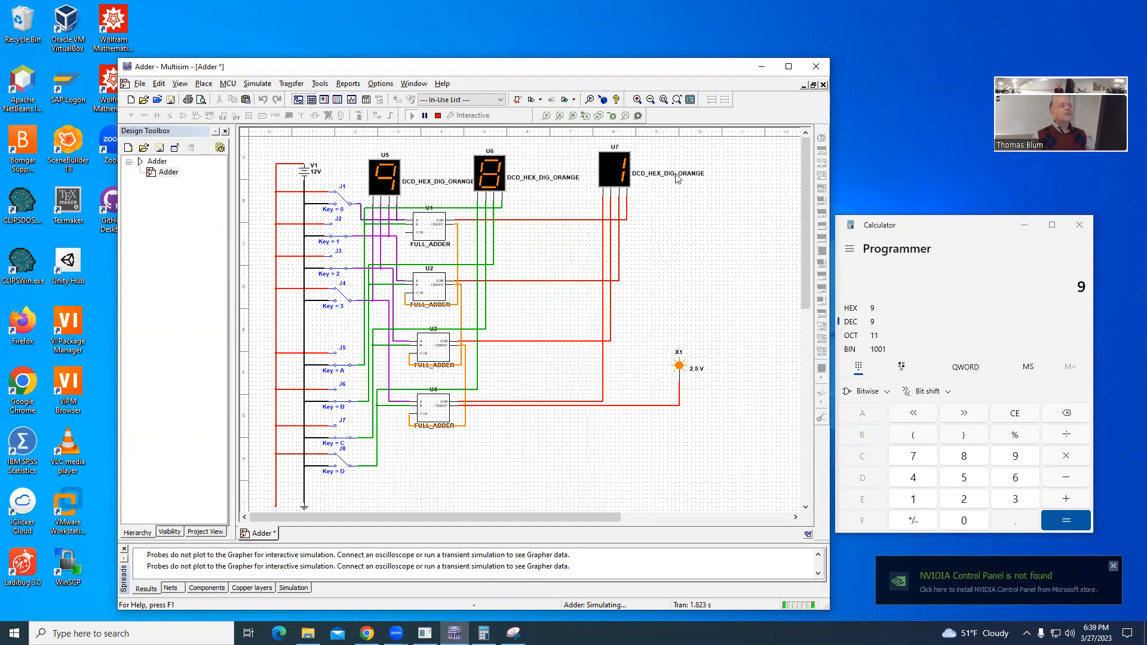
mouse_move(718, 230)
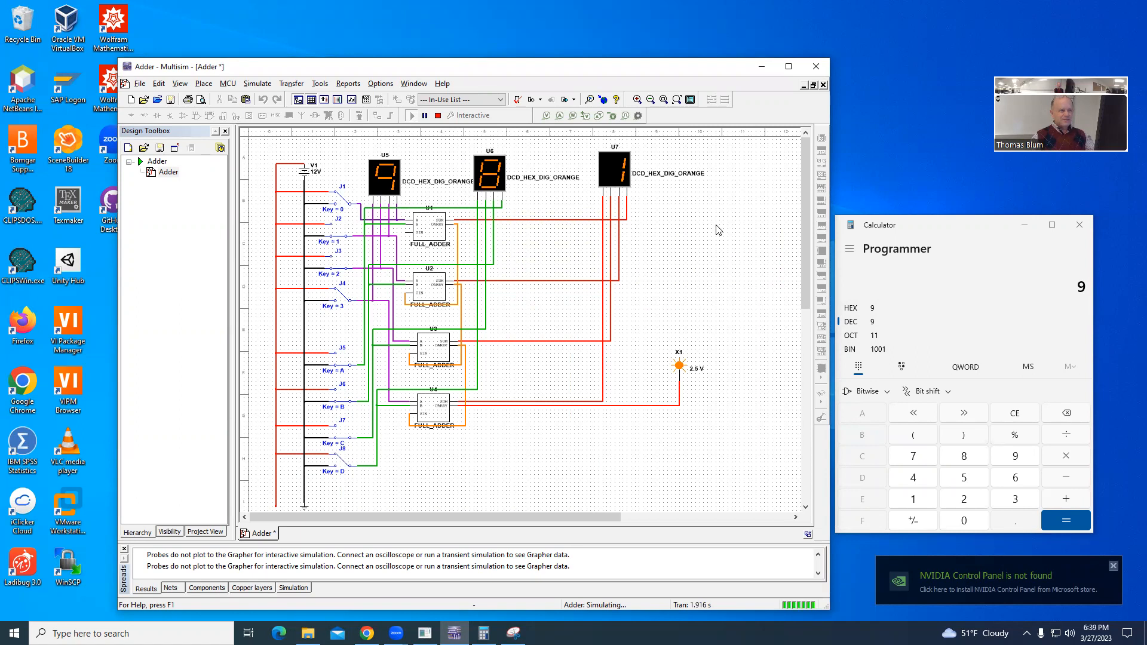
mouse_move(583, 164)
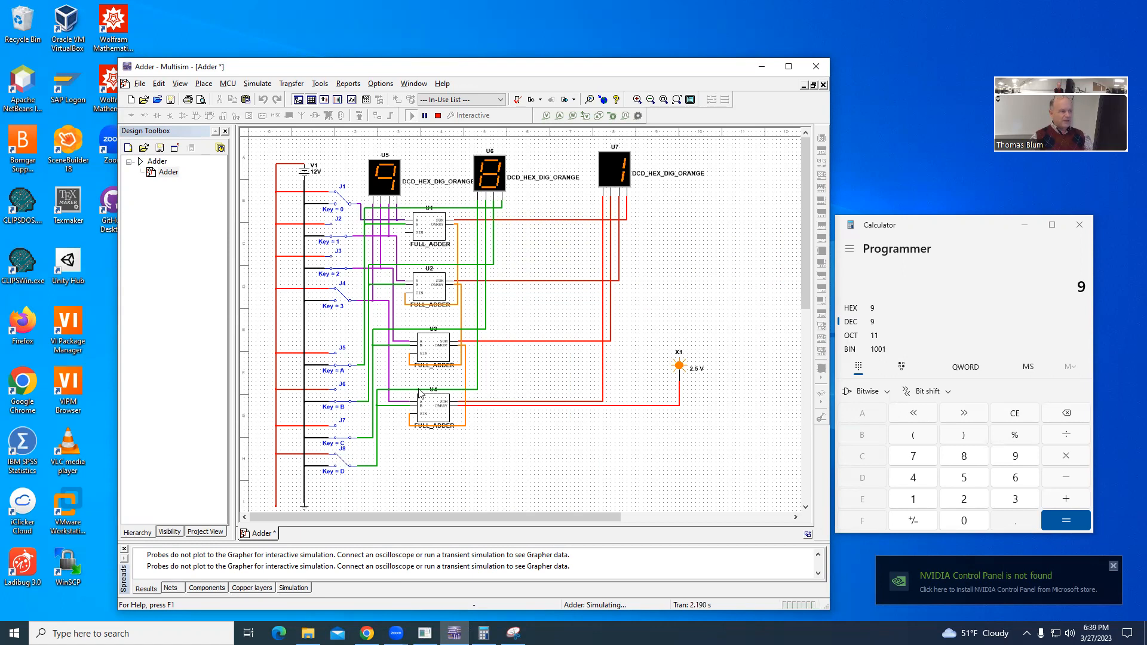
mouse_move(454, 478)
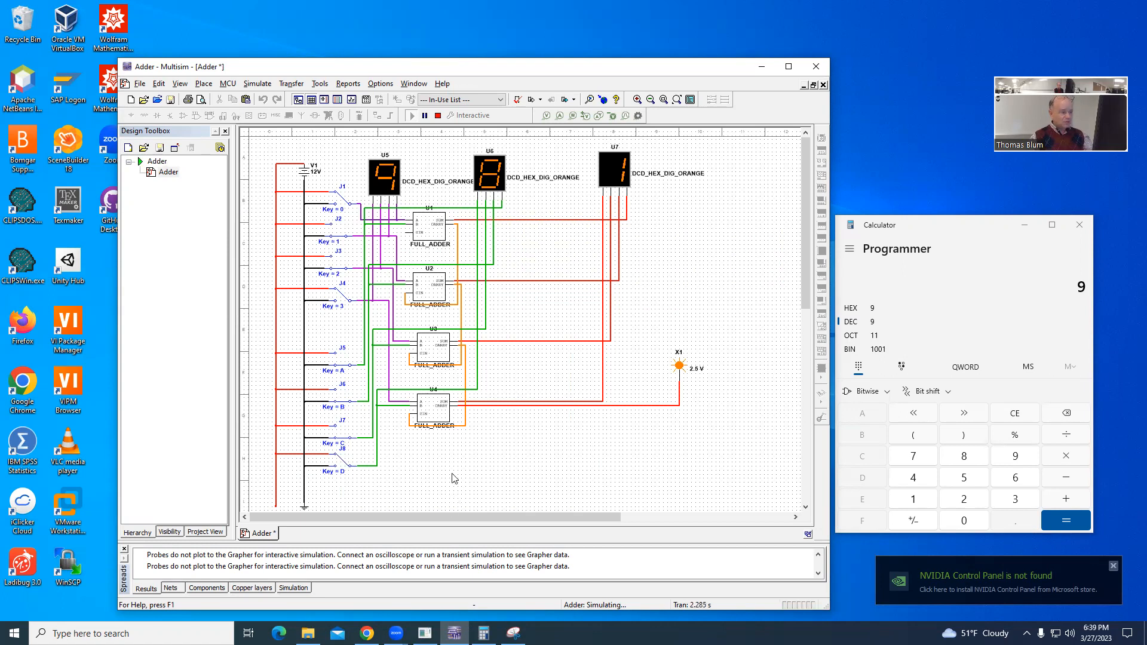
mouse_move(700, 320)
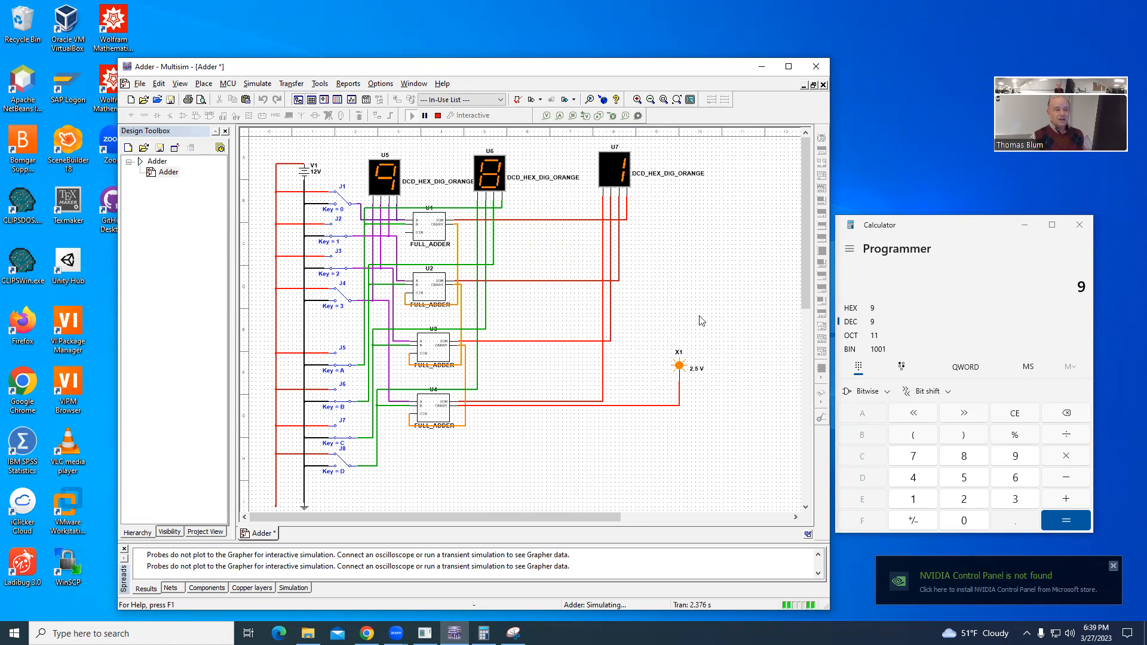
mouse_move(748, 381)
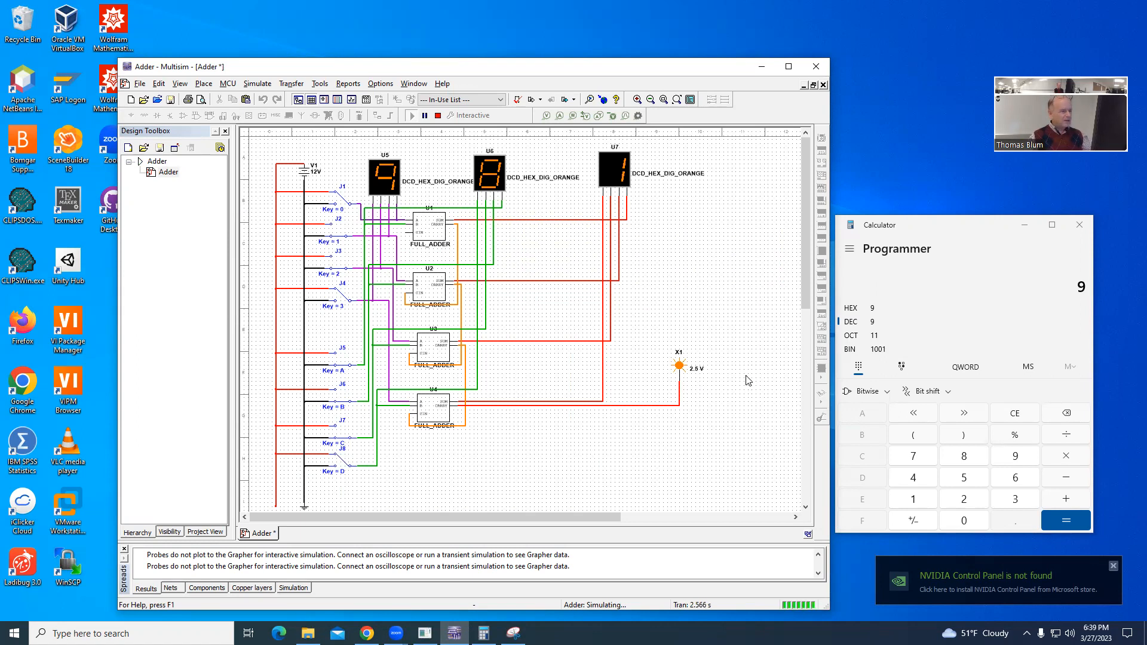
mouse_move(652, 358)
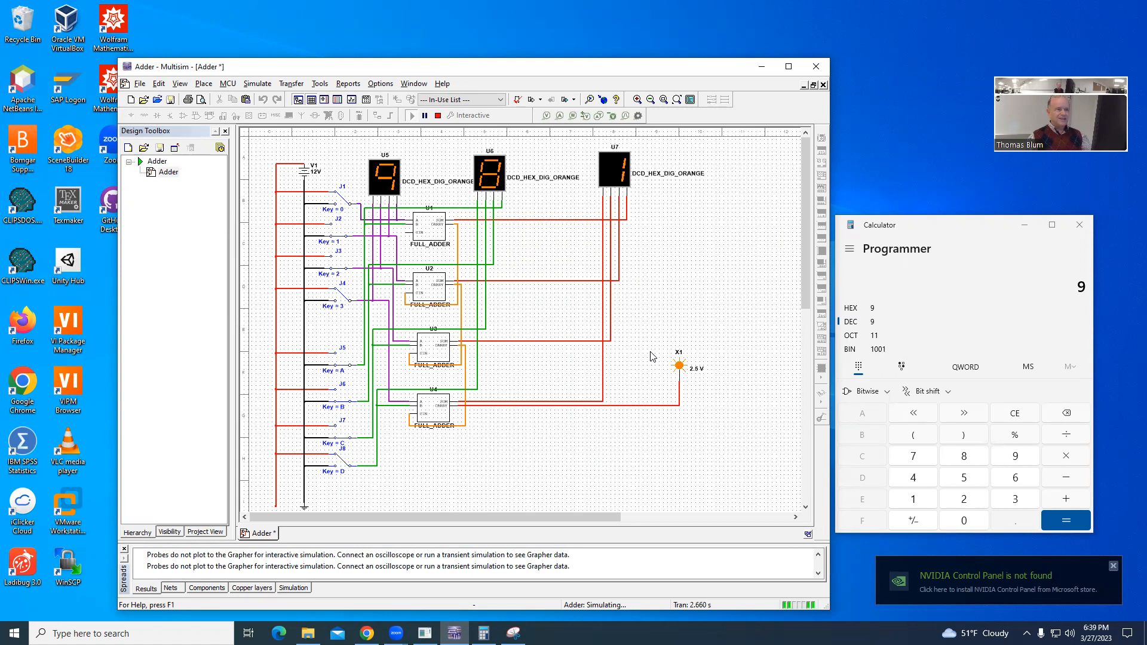
mouse_move(732, 385)
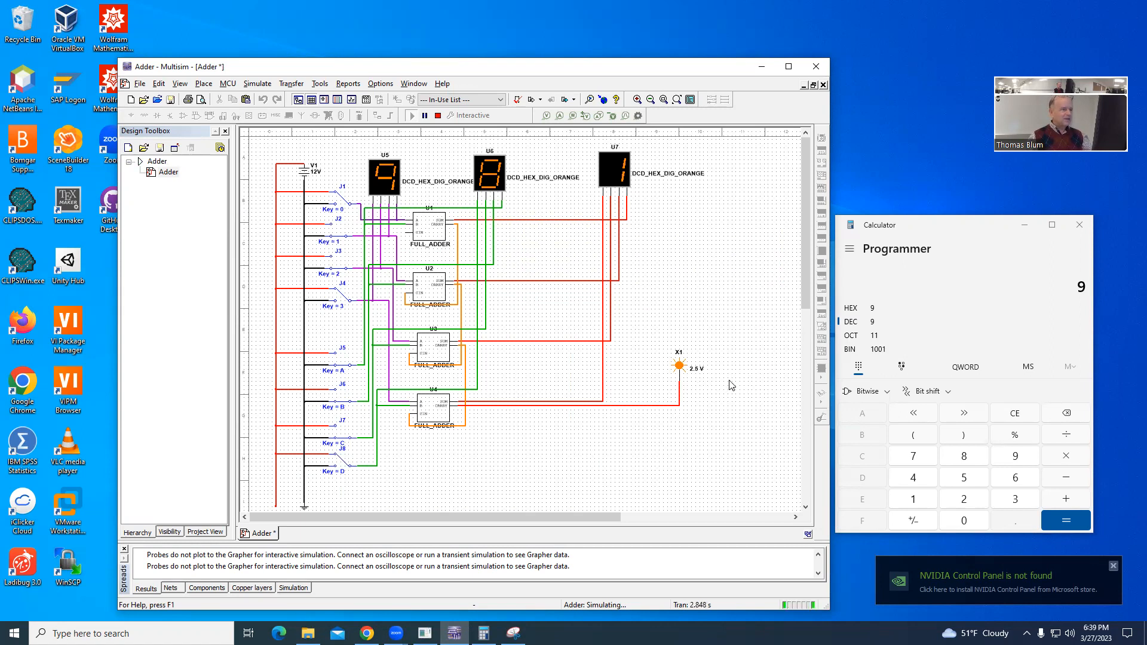
mouse_move(667, 5)
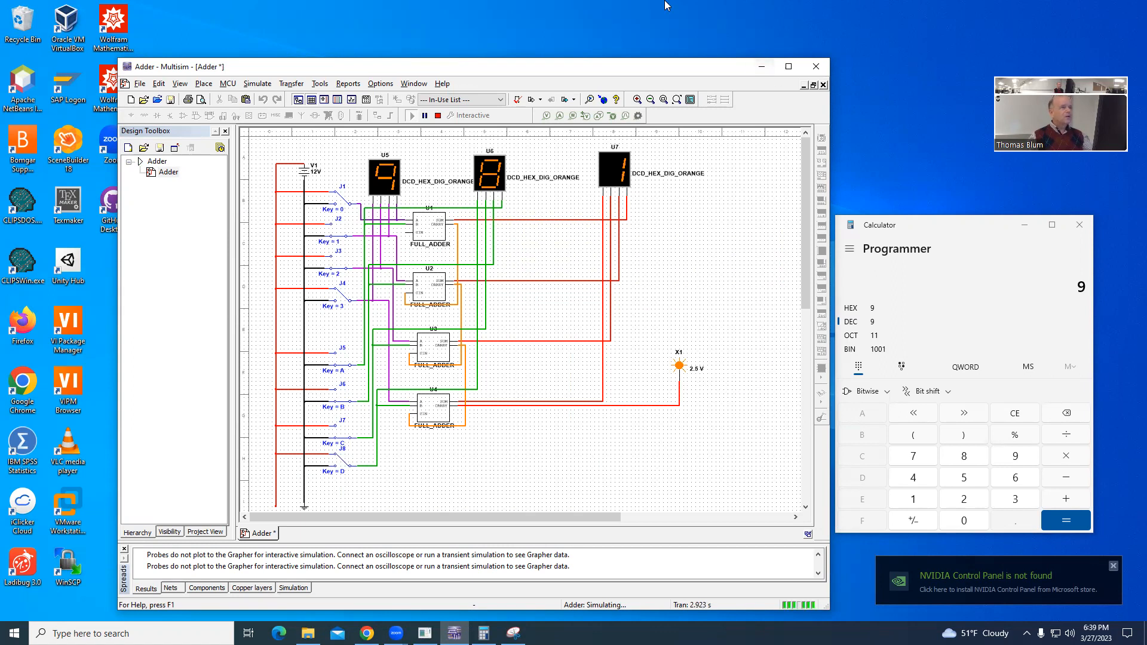